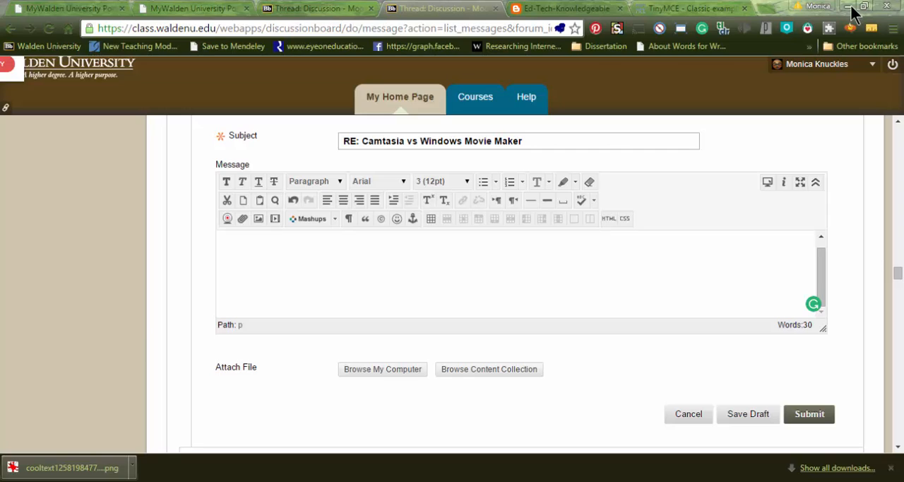
mouse_move(372, 134)
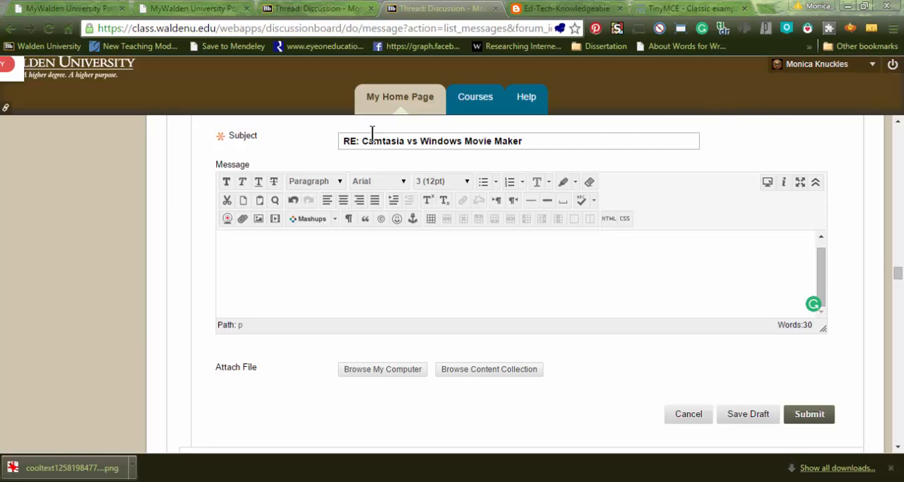
mouse_move(298, 200)
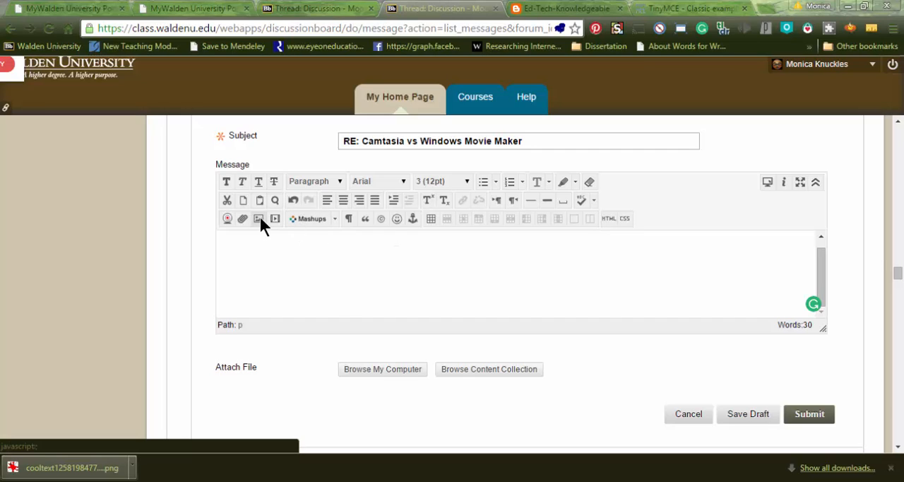
mouse_move(259, 218)
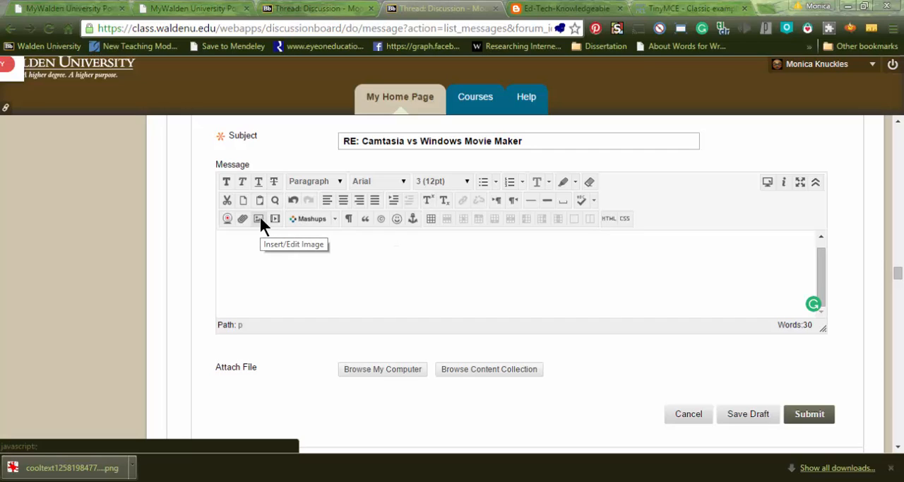
mouse_move(272, 235)
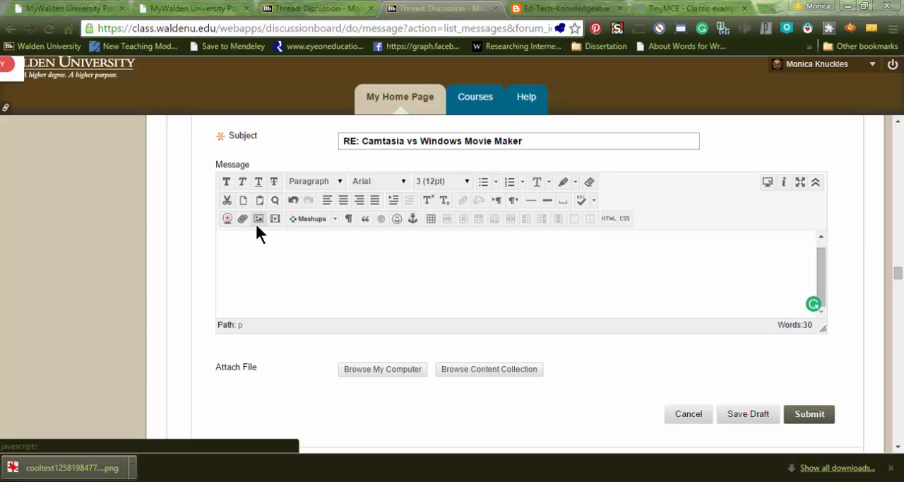
mouse_move(258, 218)
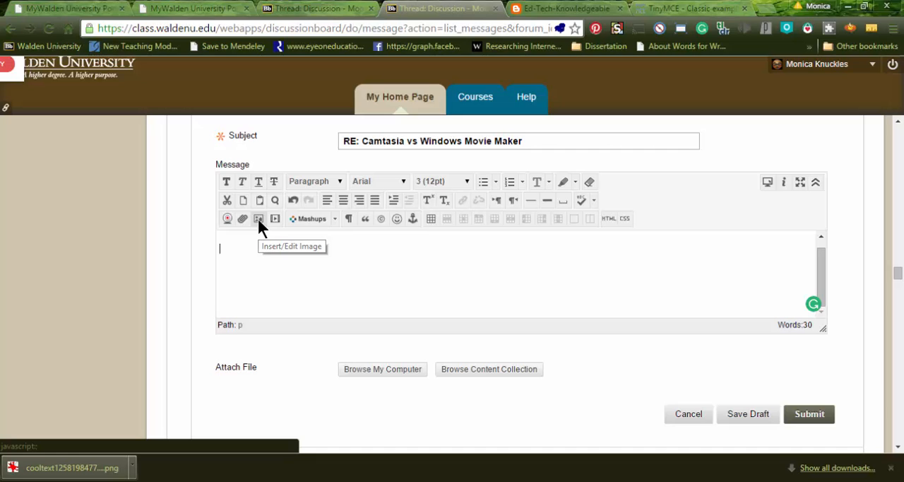
Open the Insert/Edit Image dialog from the reply message editor toolbar
left_click(258, 219)
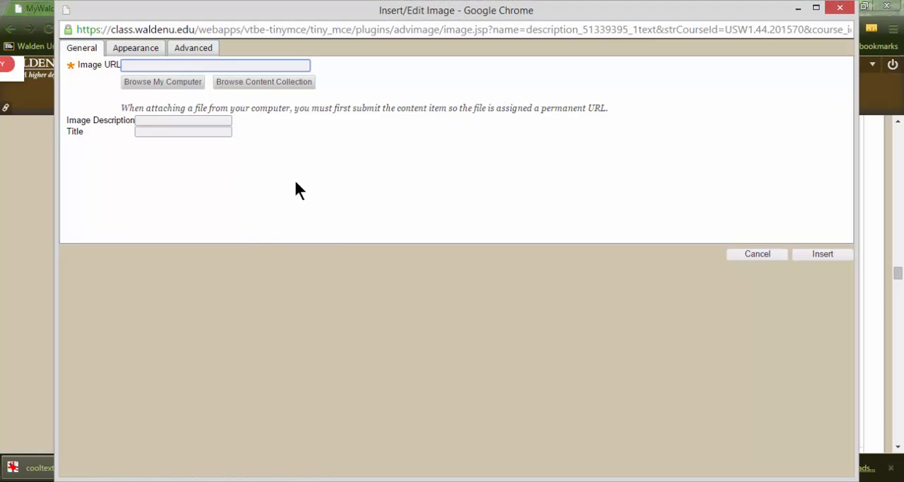
mouse_move(304, 215)
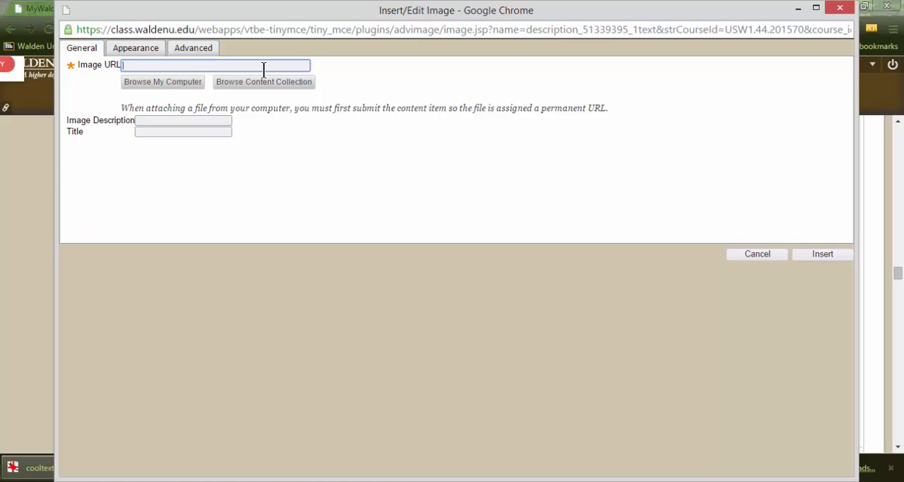
mouse_move(275, 92)
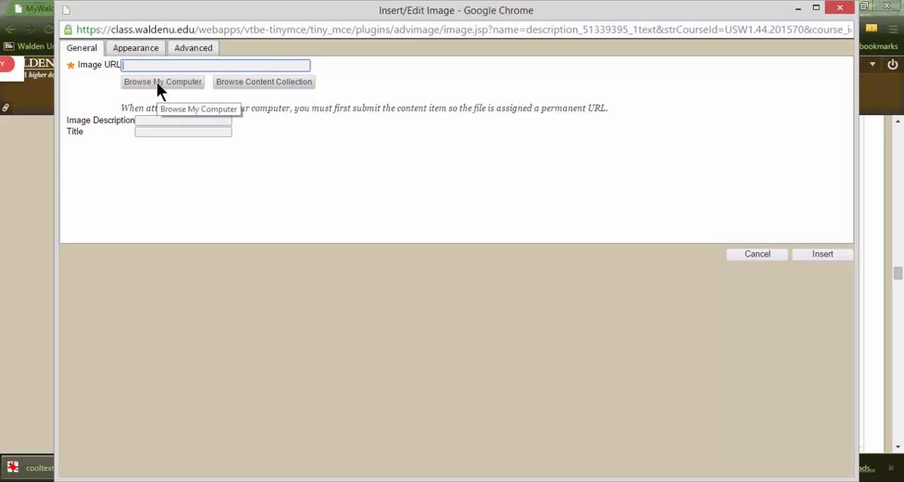
Upload Psycho-Eyeball--98947 from the computer's images folder as the image source
left_click(162, 81)
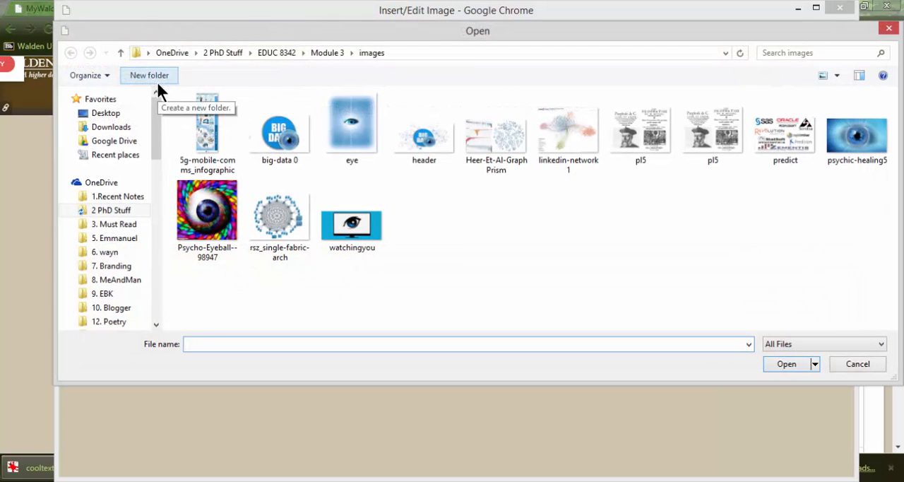
mouse_move(671, 40)
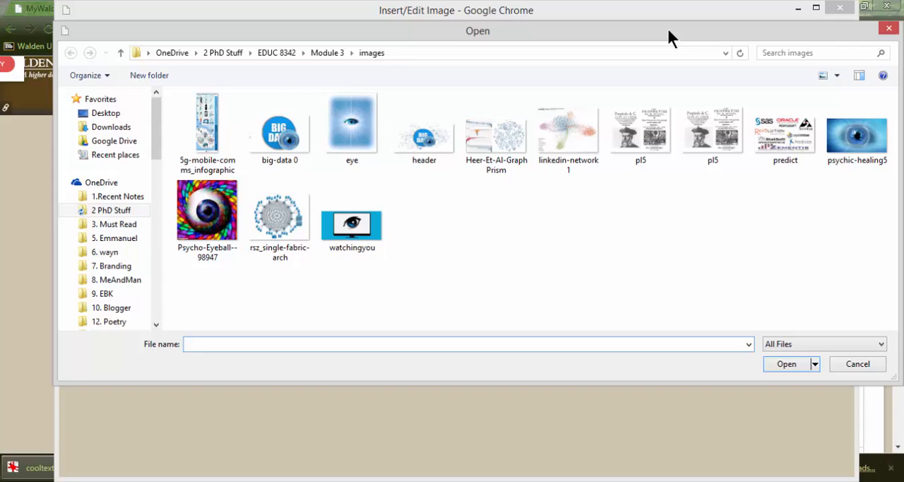
left_click(207, 131)
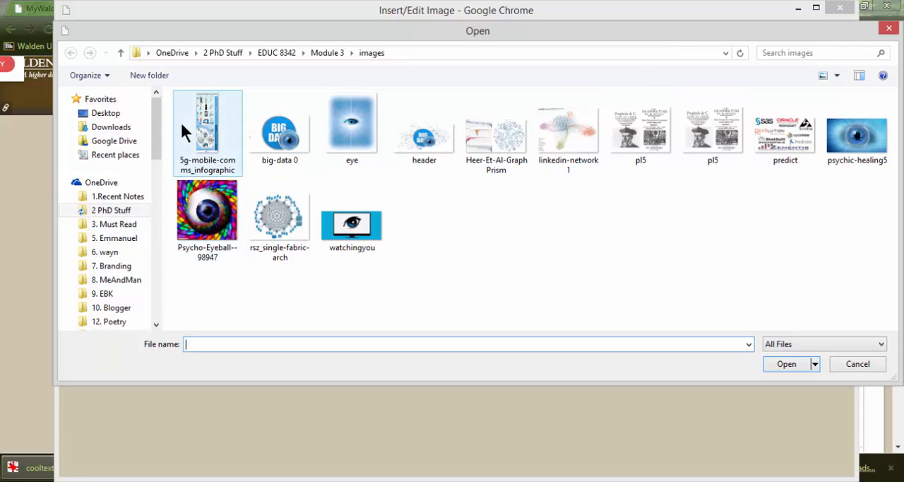
left_click(351, 127)
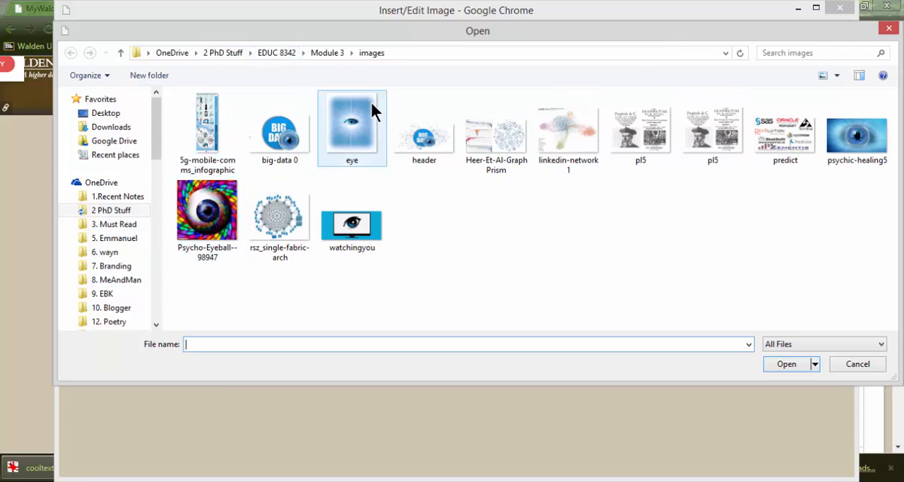
left_click(207, 212)
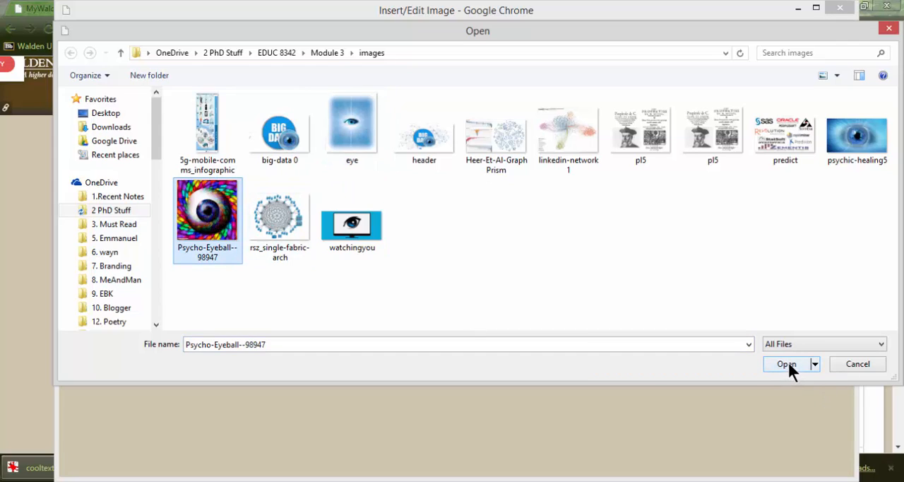
left_click(786, 364)
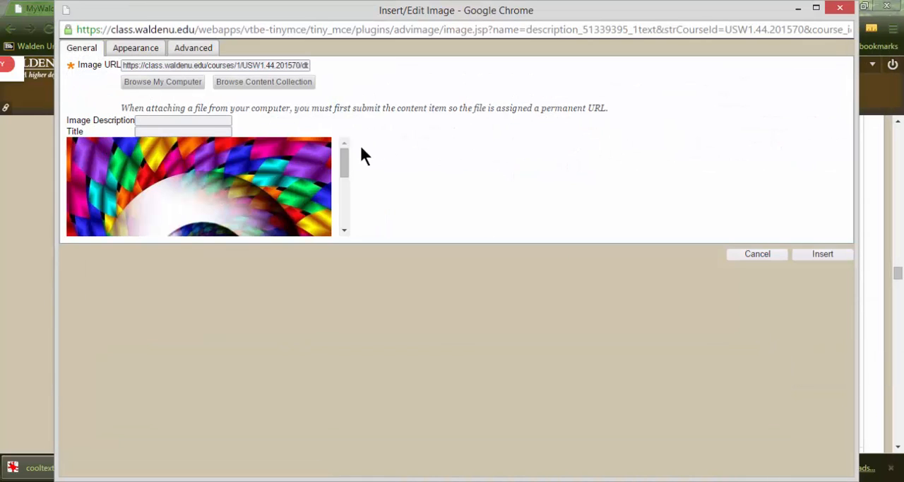
mouse_move(157, 134)
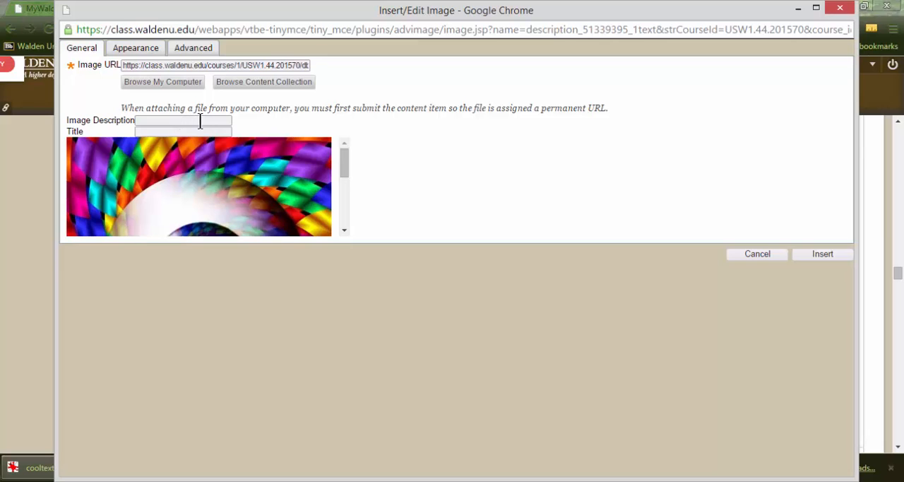
mouse_move(830, 307)
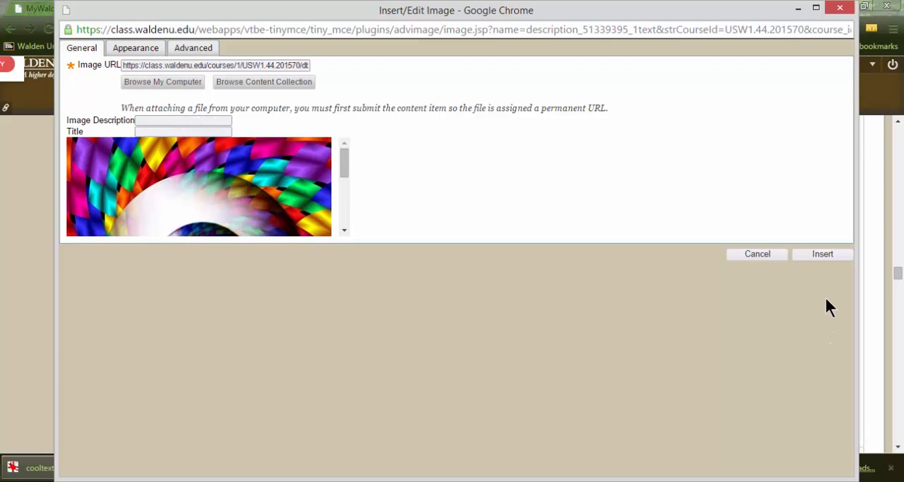
Insert the eyeball picture into the reply, accepting the missing-description warning
left_click(822, 254)
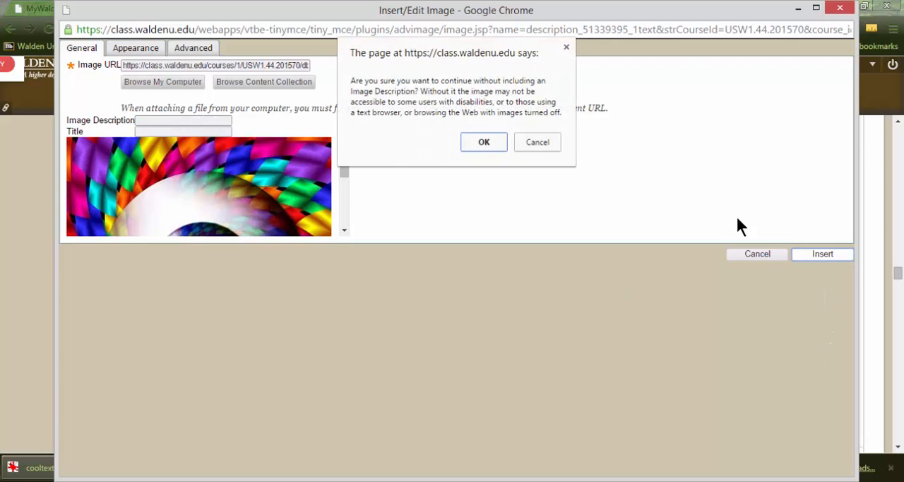
mouse_move(509, 138)
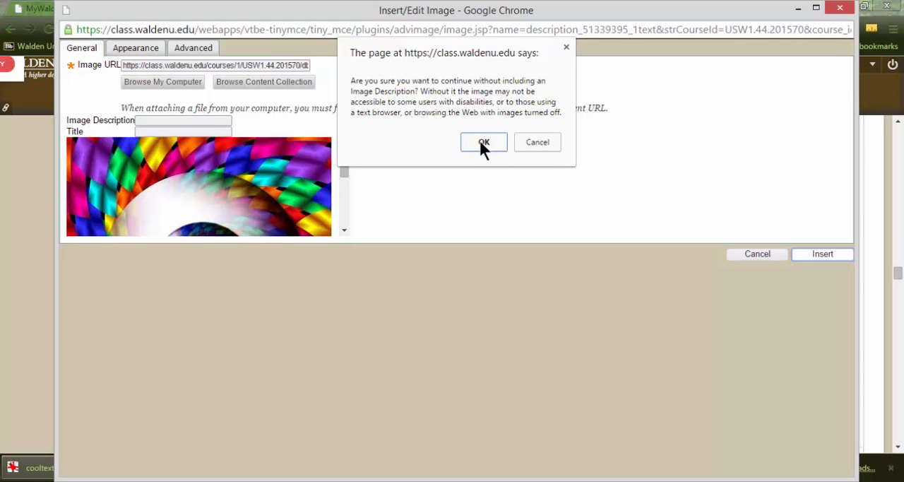
left_click(483, 142)
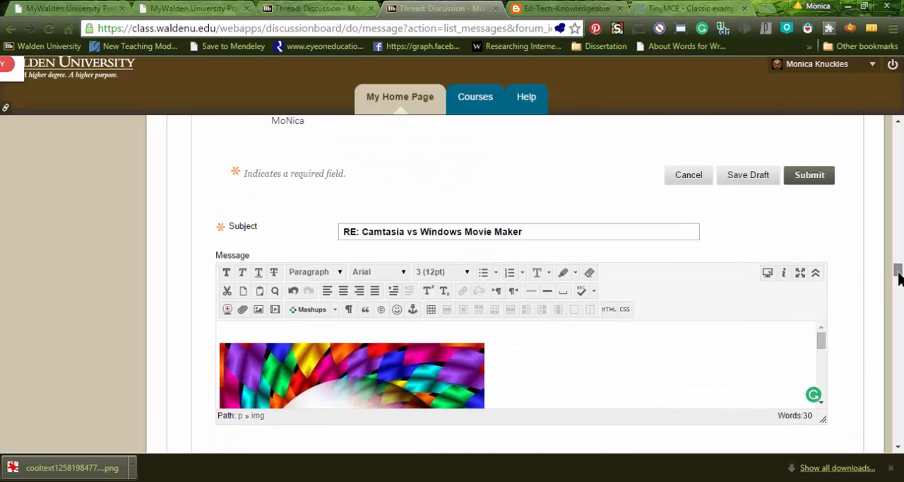
Switch the message editor to fullscreen so the whole Psycho-Eyeball picture is visible
scroll("down", 3)
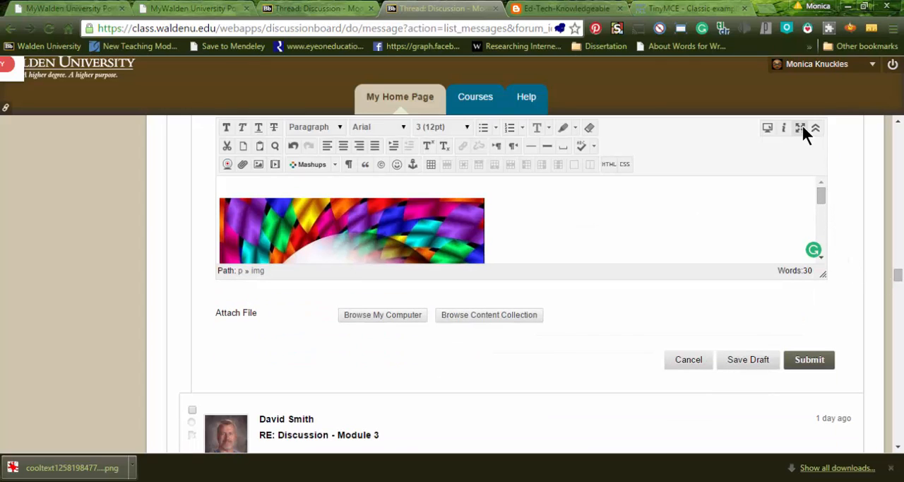
left_click(801, 128)
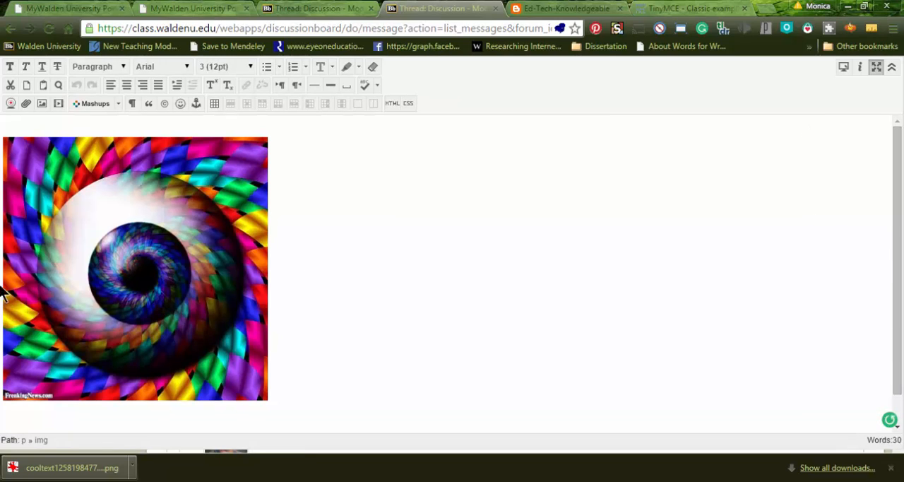
mouse_move(261, 148)
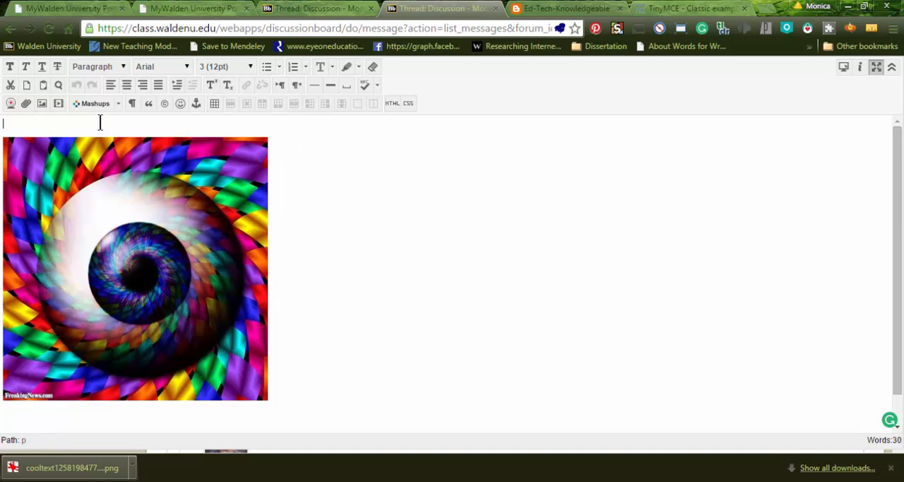
Add placeholder text above the eyeball picture and shrink the picture to a thumbnail
type("hgfkjgk n ;lvj nzlvzihlijdlj;/df.j/lmj;l")
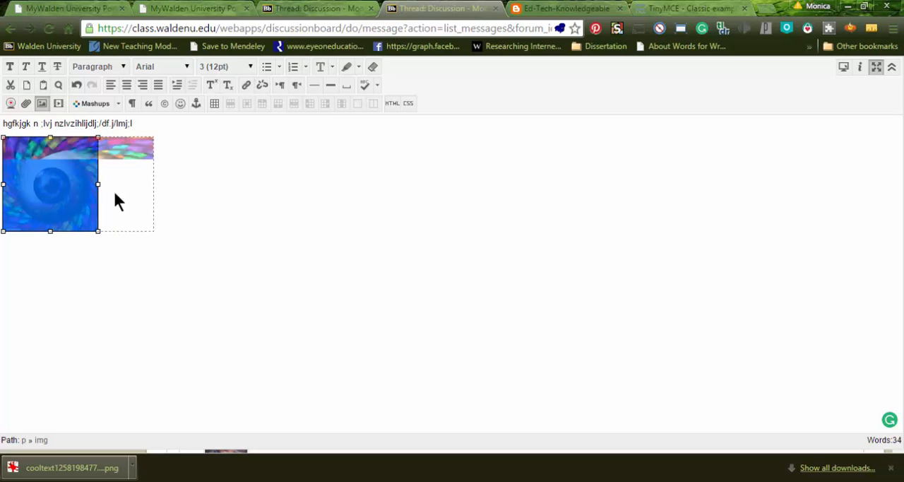
left_click_drag(98, 231, 145, 277)
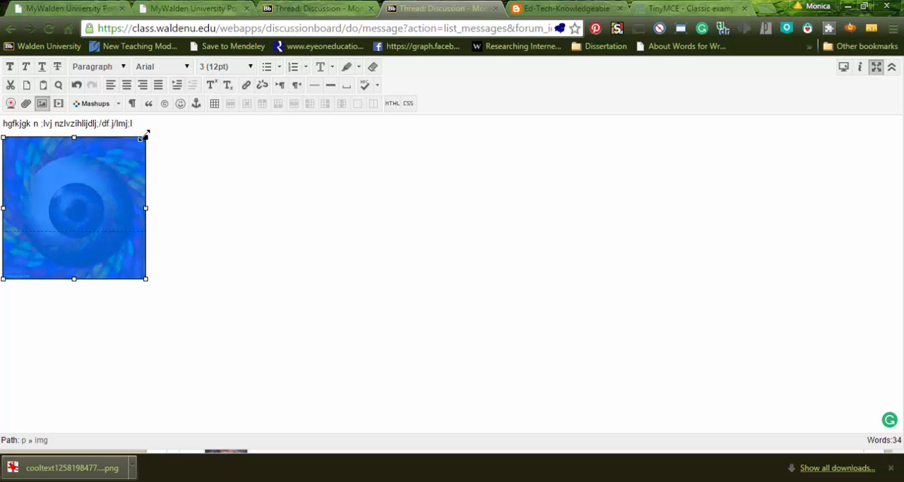
left_click_drag(145, 279, 118, 251)
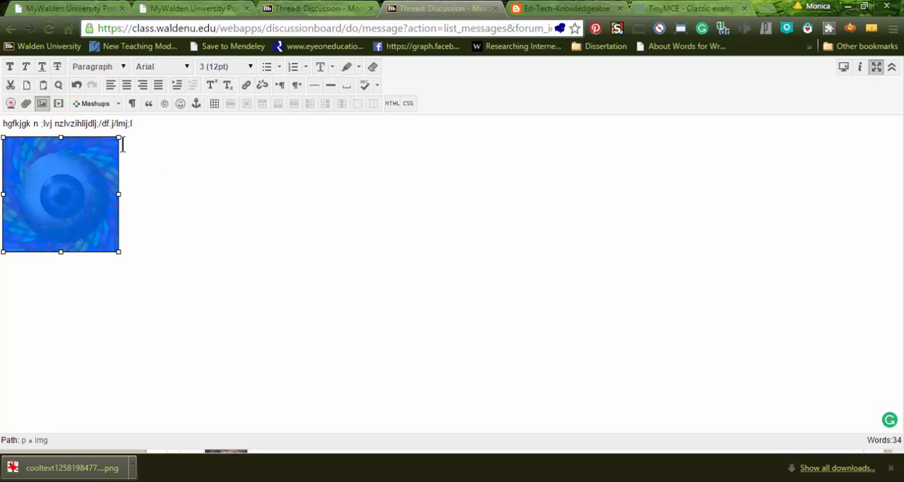
mouse_move(119, 156)
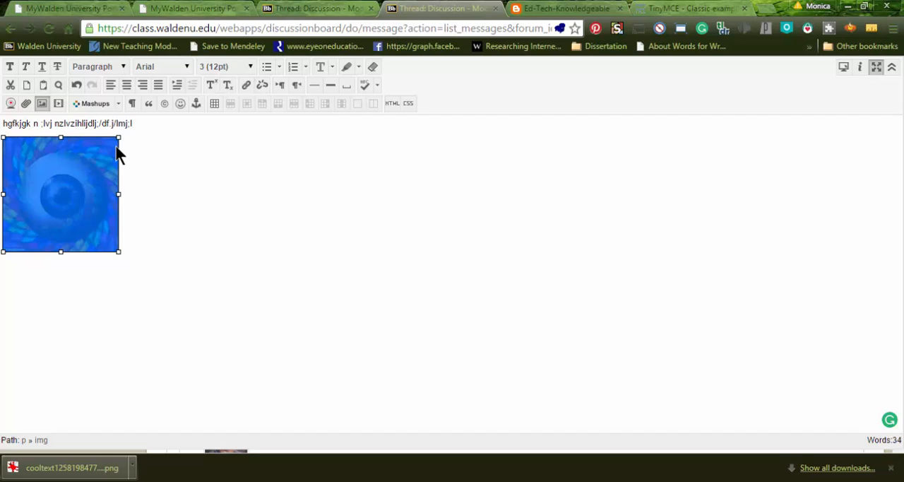
mouse_move(123, 255)
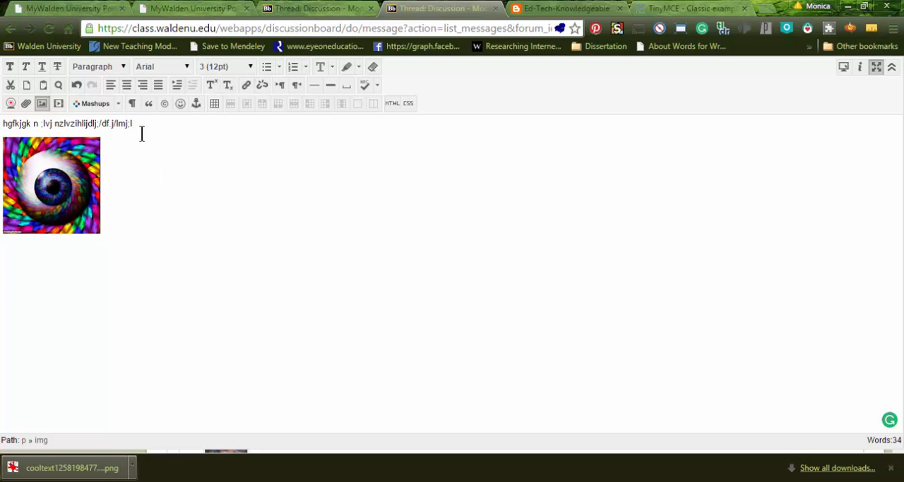
mouse_move(123, 138)
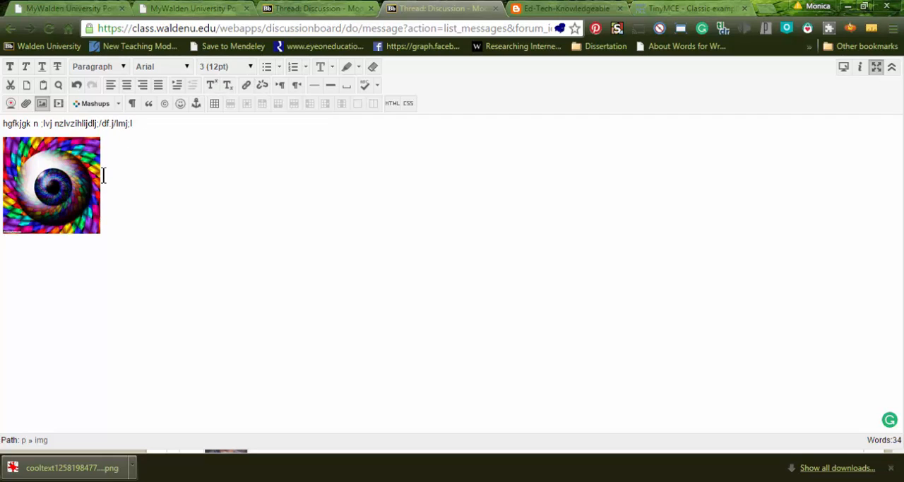
left_click(51, 185)
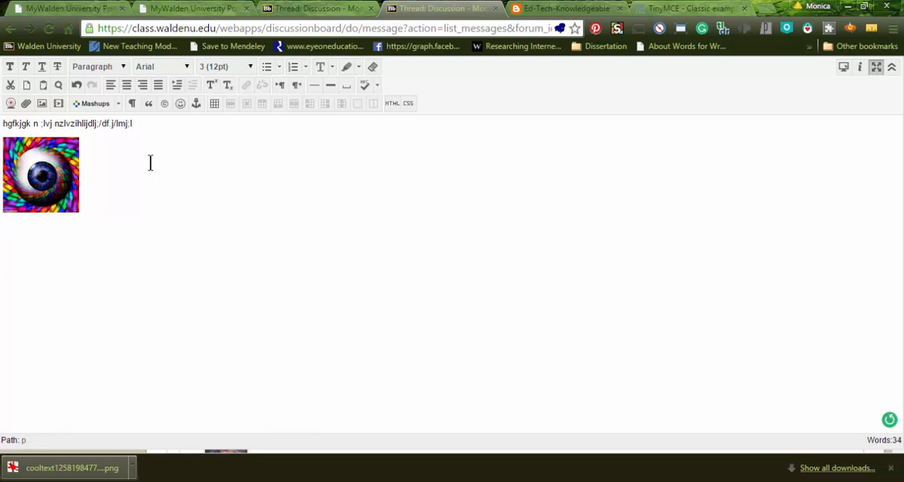
Insert a 2-column, 2-row table beneath the eyeball thumbnail
left_click(214, 104)
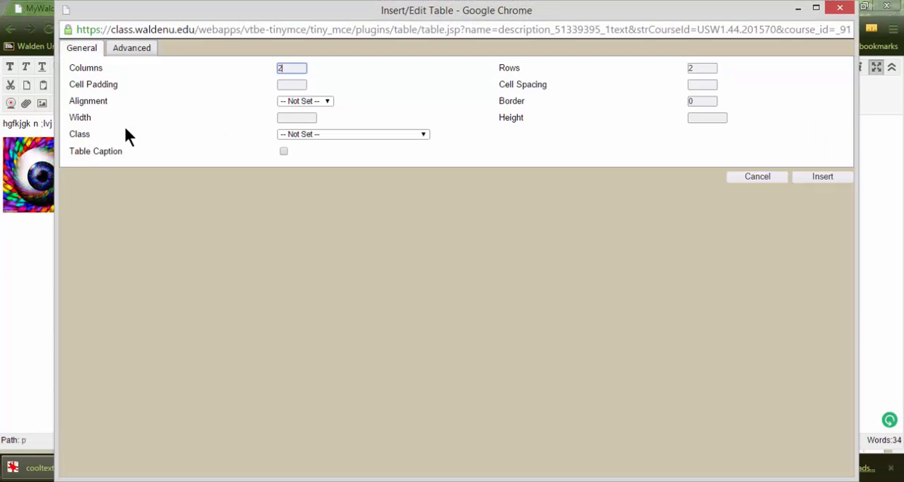
mouse_move(489, 66)
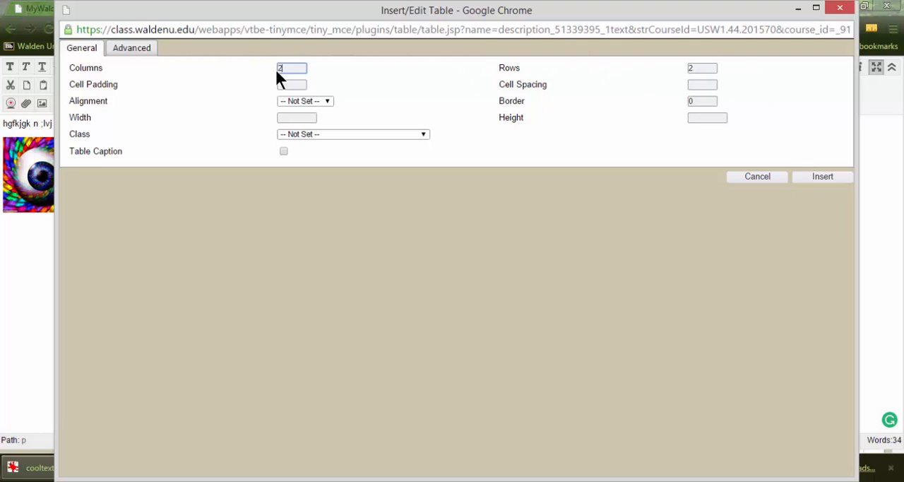
mouse_move(800, 155)
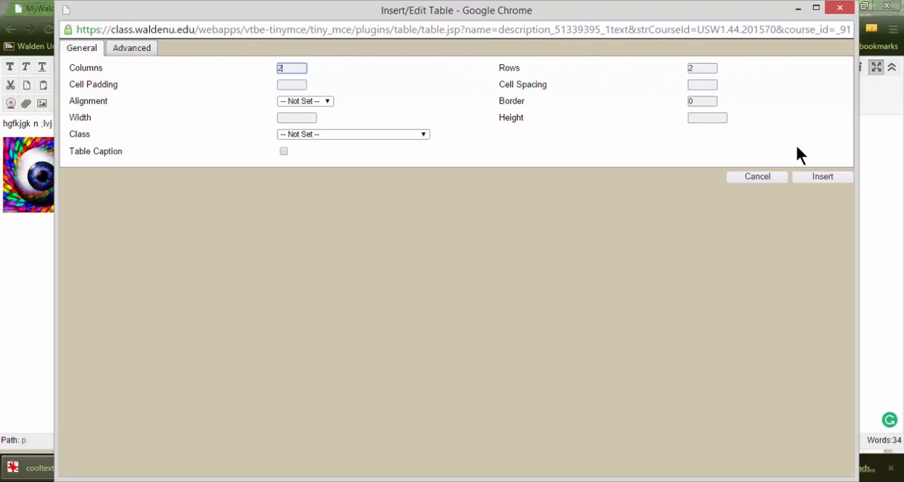
left_click(823, 176)
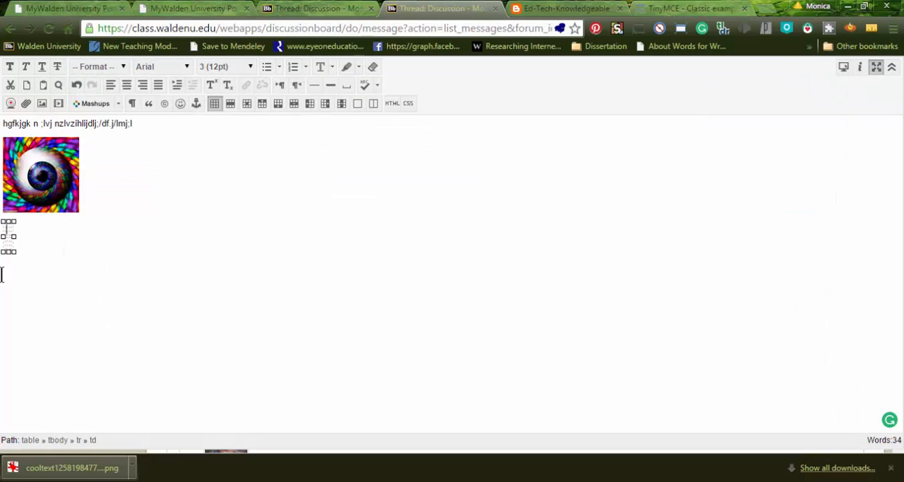
mouse_move(133, 257)
type("xxxxxxxxxxx xxxxxxxx xxxxxxxxx")
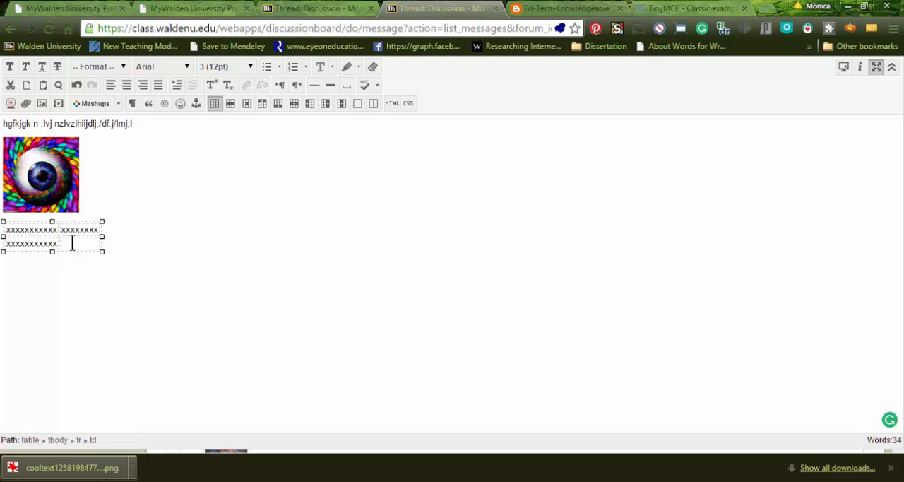
Type rows of x placeholder text into the table cells
type("xx")
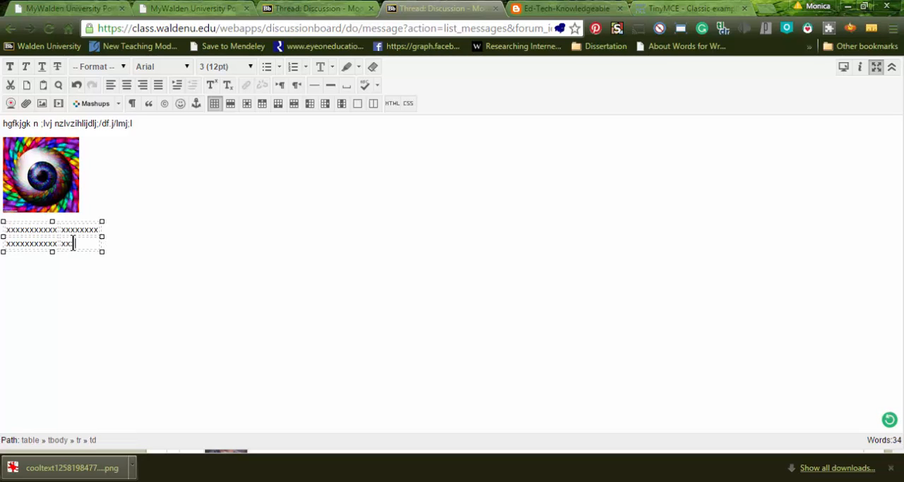
type("xxxxxx")
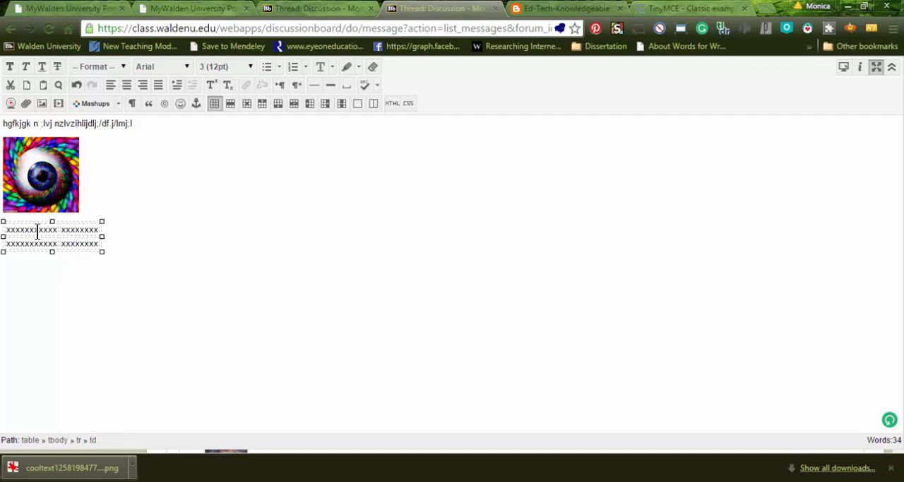
left_click(40, 175)
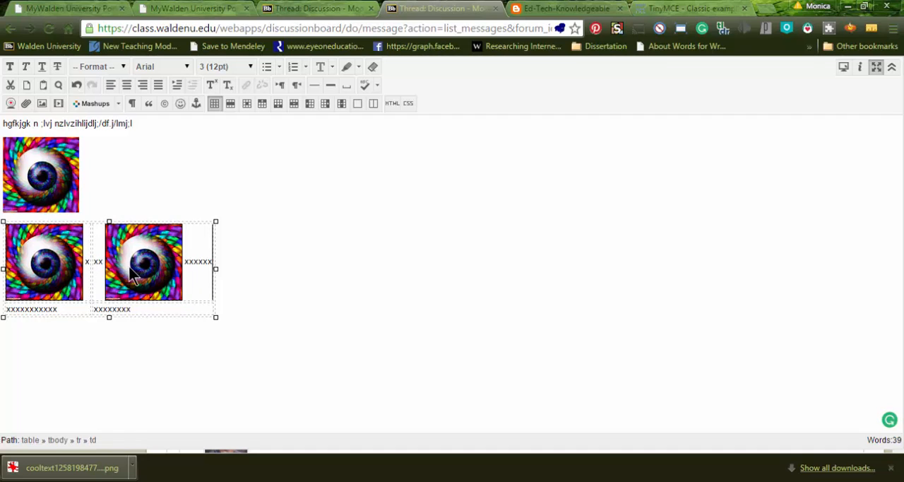
mouse_move(134, 322)
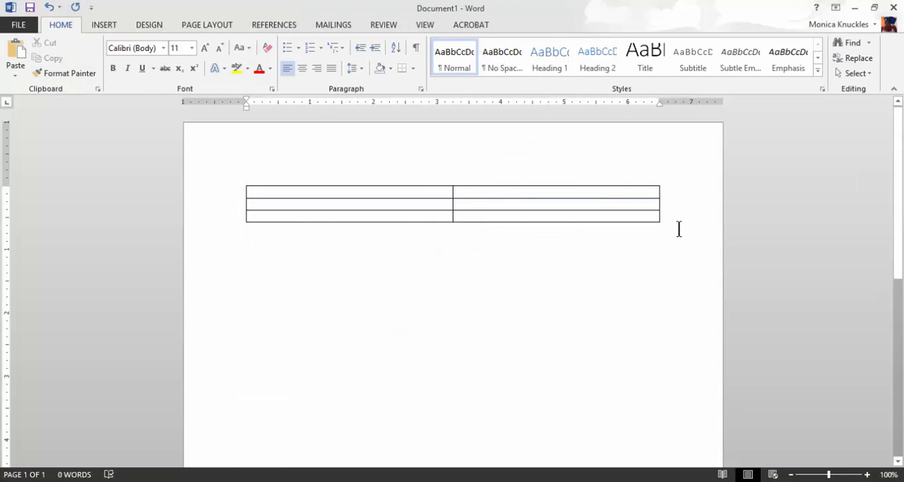
Insert a five-column, two-row Word table below the existing table
left_click(247, 248)
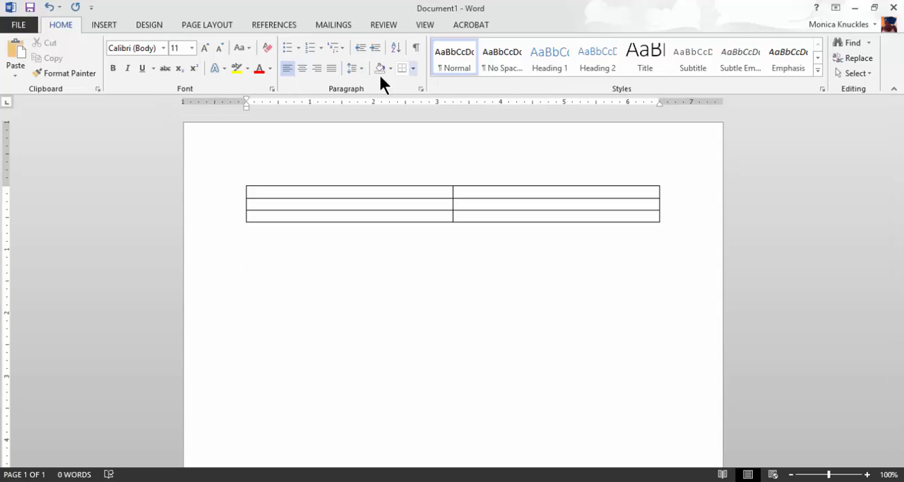
left_click(103, 24)
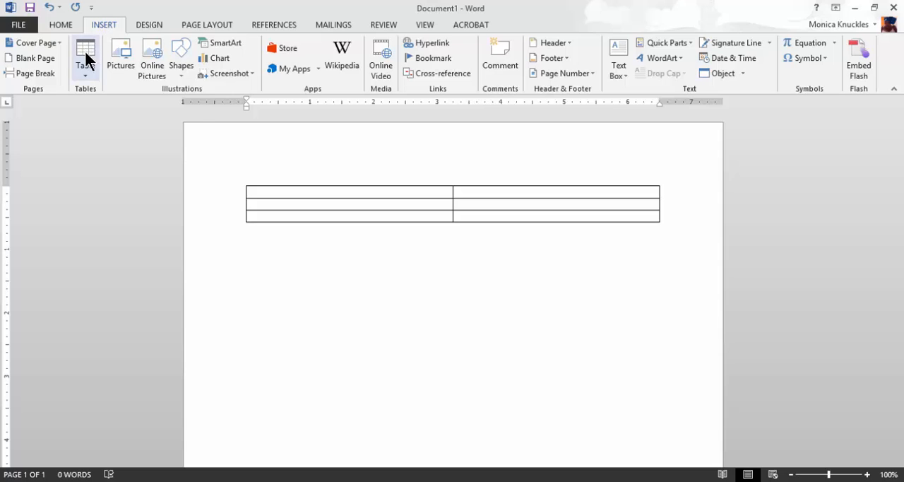
left_click(85, 57)
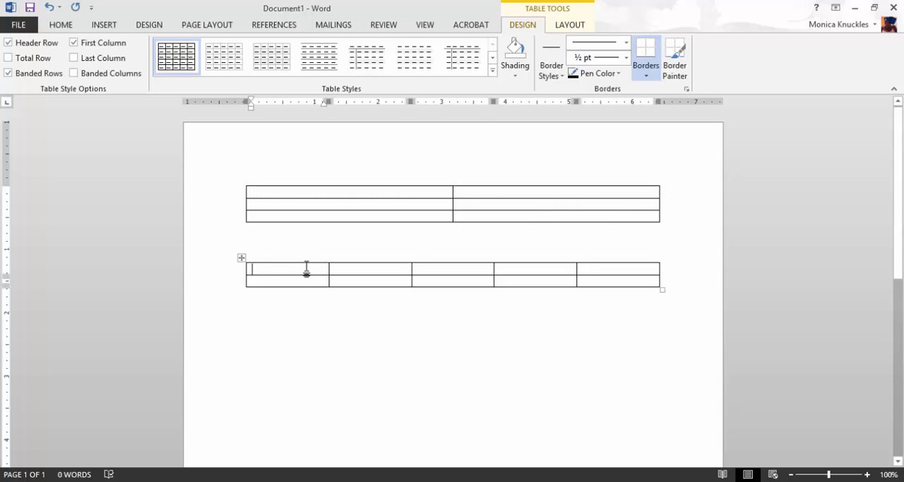
Type placeholder text into the first top cells of the new table
type("cvvyg kjb, k")
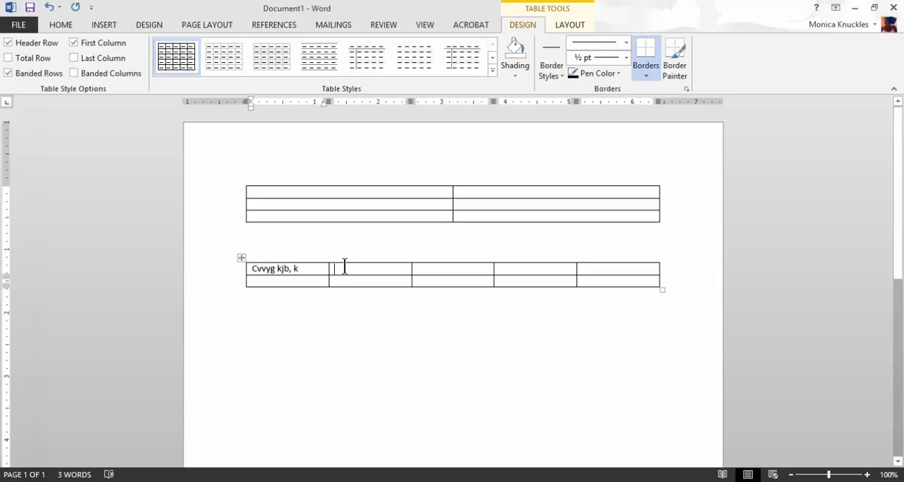
type("Mbk //;")
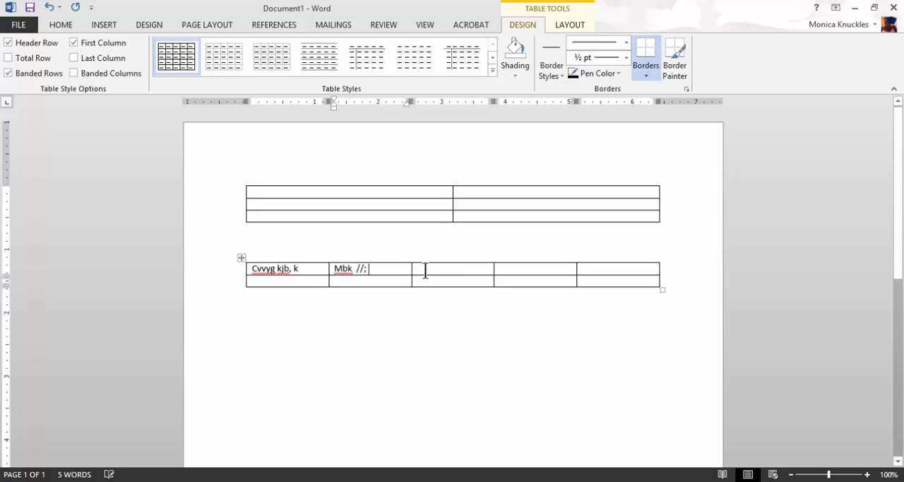
type("Mb uh")
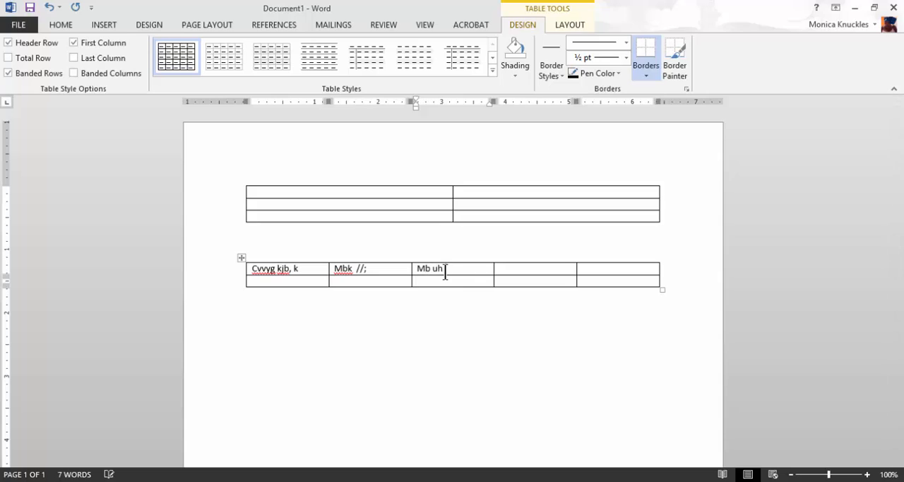
type("v  ;")
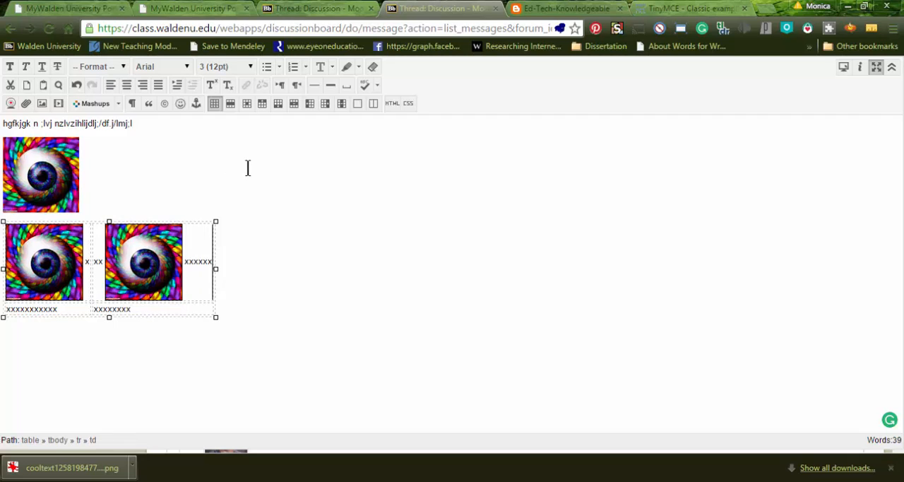
mouse_move(104, 71)
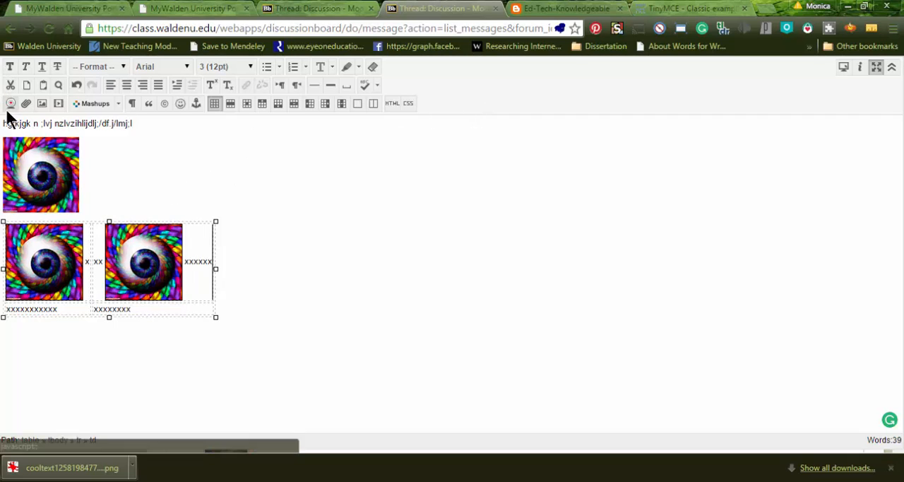
left_click(692, 8)
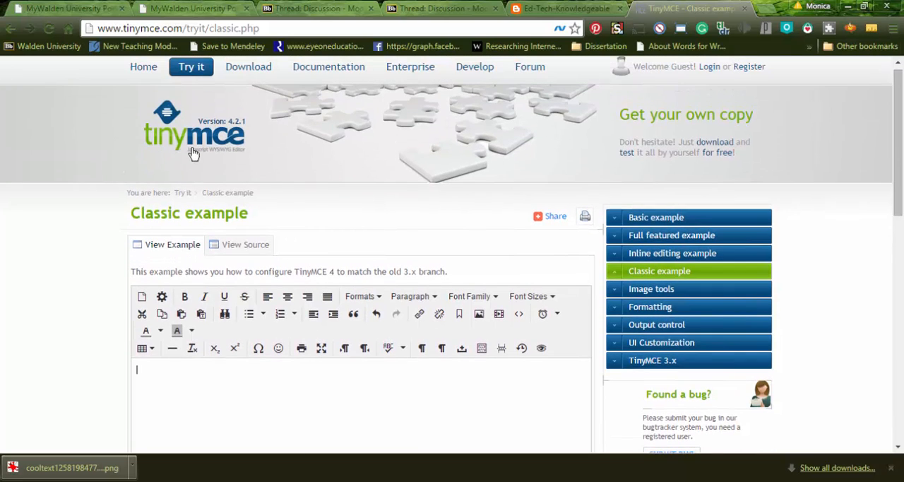
mouse_move(205, 166)
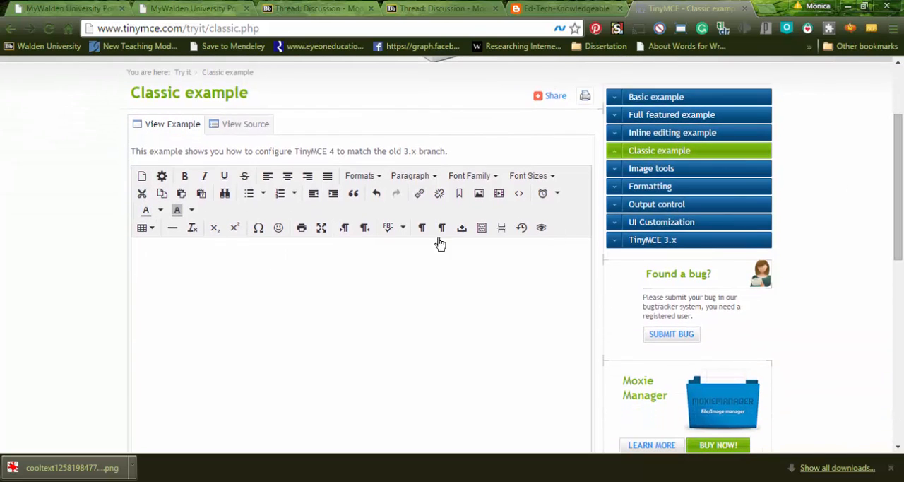
mouse_move(281, 472)
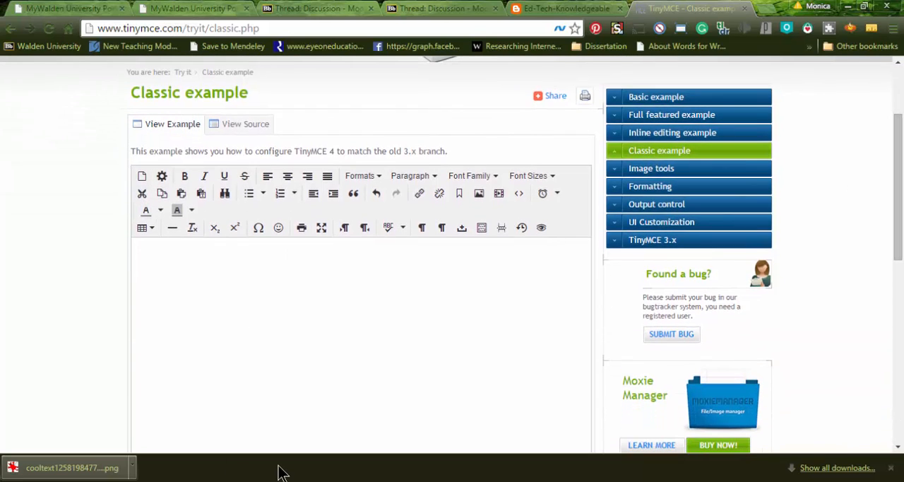
mouse_move(161, 193)
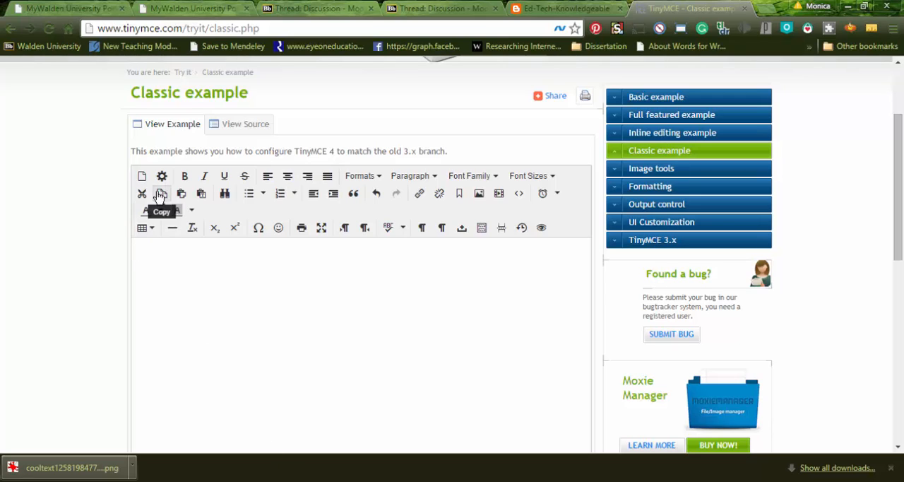
mouse_move(141, 176)
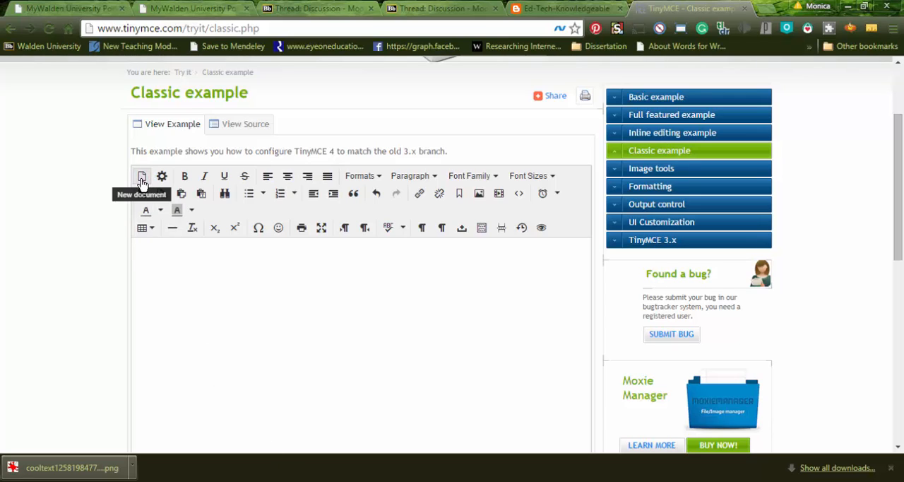
Place the cursor in the empty TinyMCE Classic example writing area
left_click(141, 176)
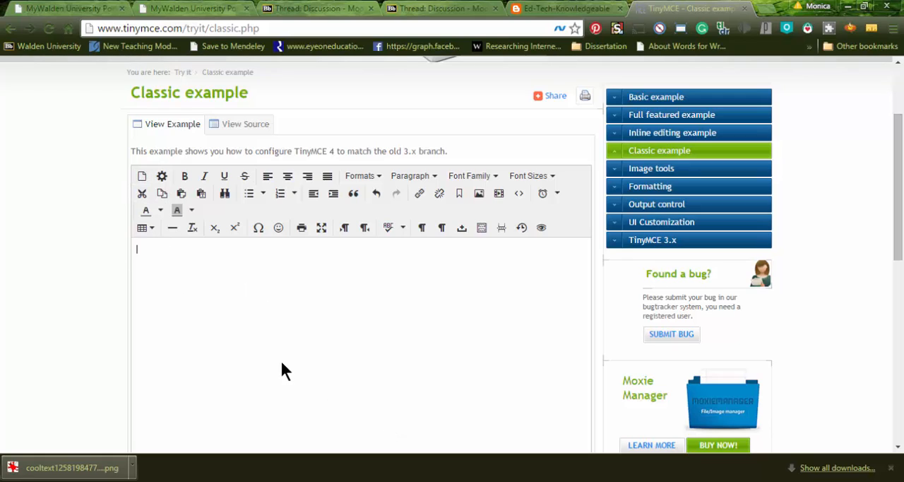
mouse_move(222, 218)
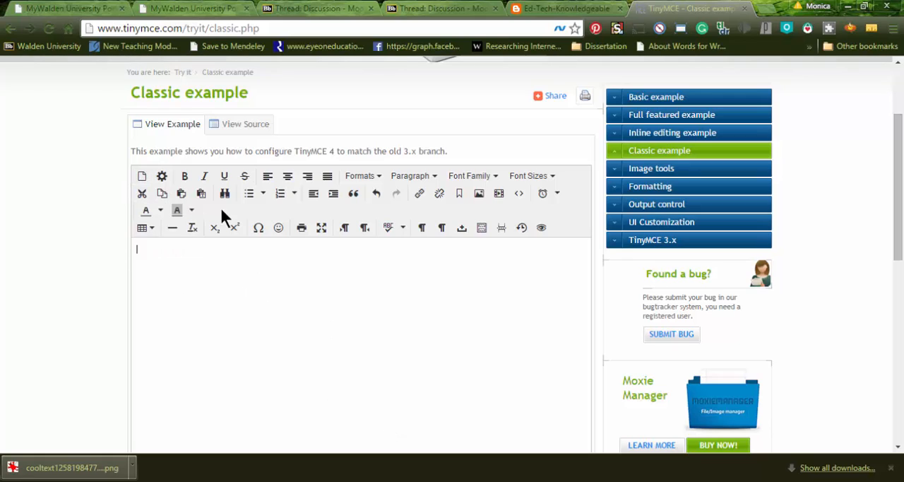
mouse_move(346, 268)
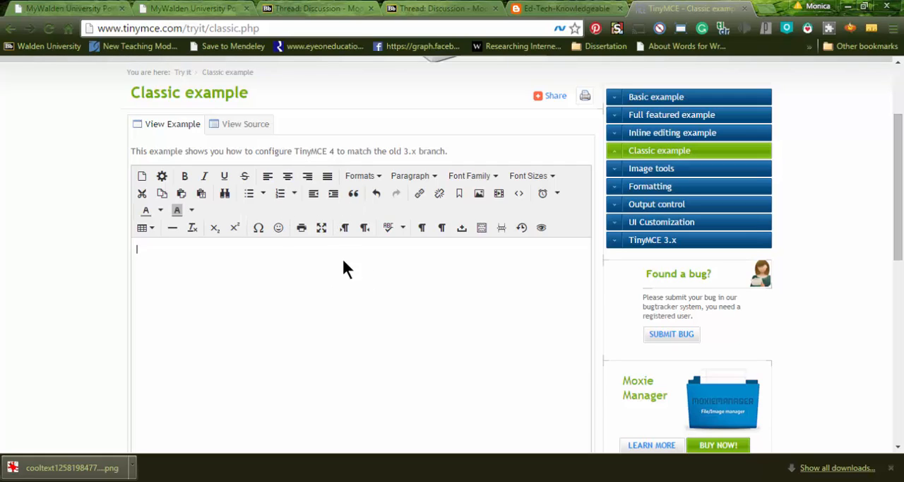
mouse_move(142, 227)
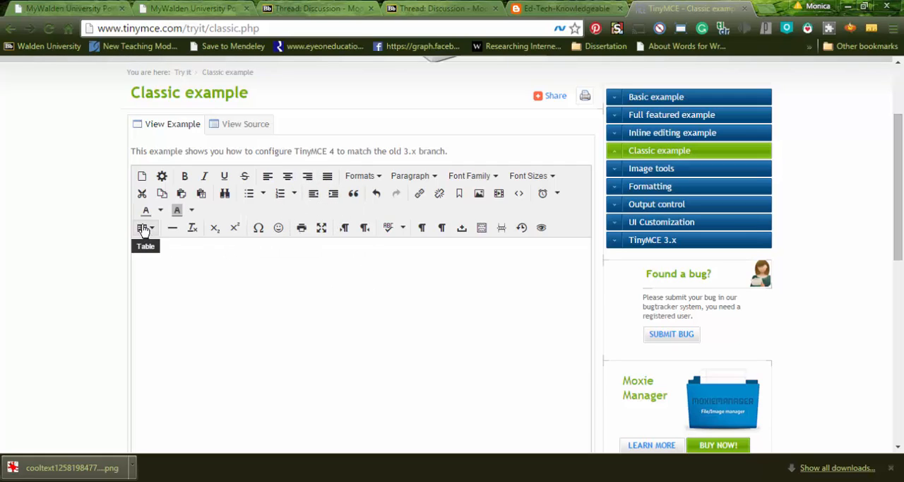
Insert an empty four-column, three-row table and drag its corner to widen it
left_click(142, 227)
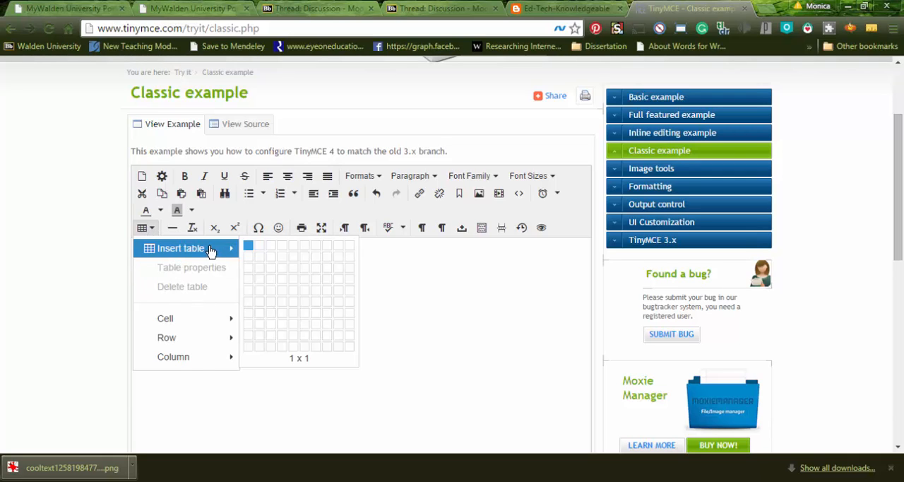
left_click(248, 245)
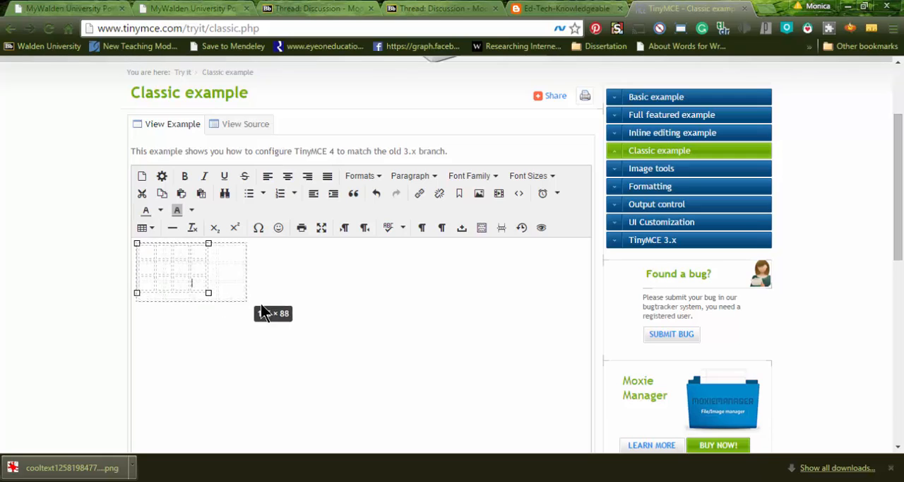
left_click_drag(208, 292, 366, 320)
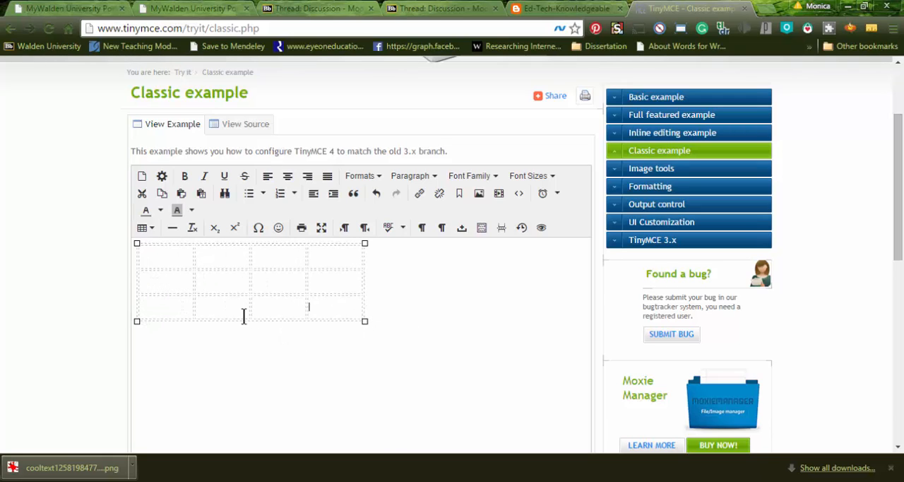
mouse_move(442, 309)
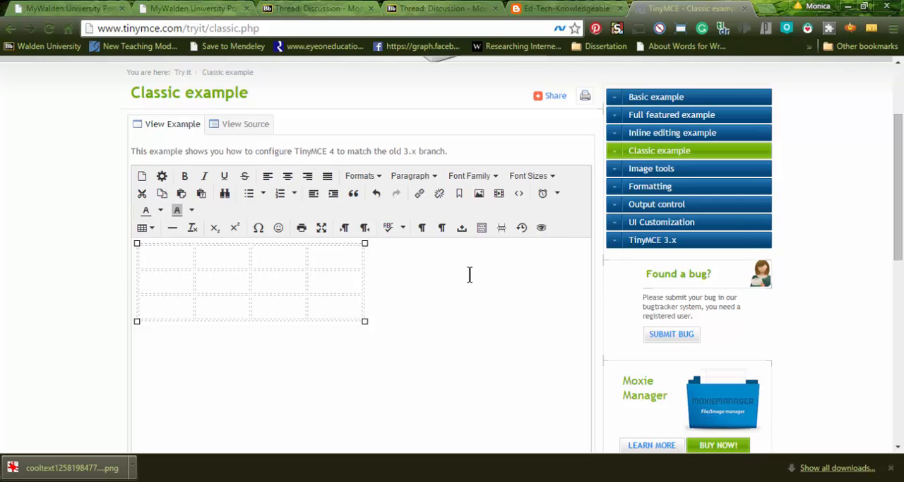
mouse_move(410, 268)
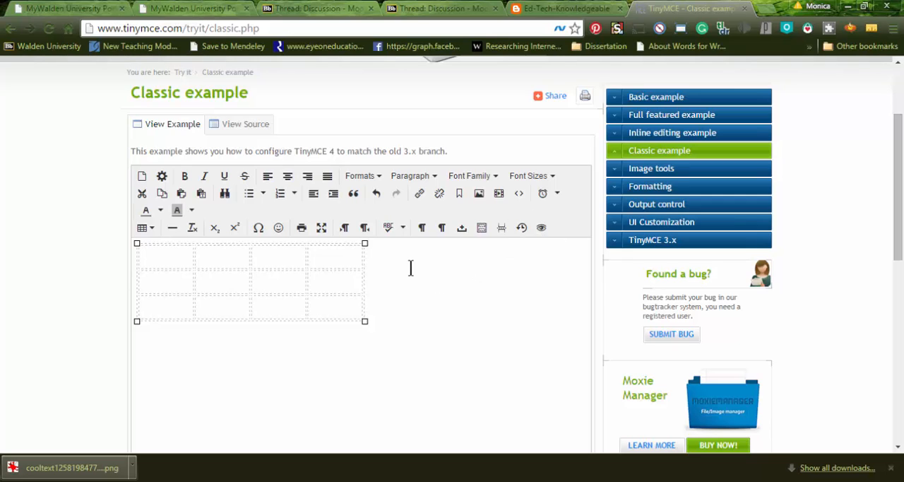
mouse_move(60, 113)
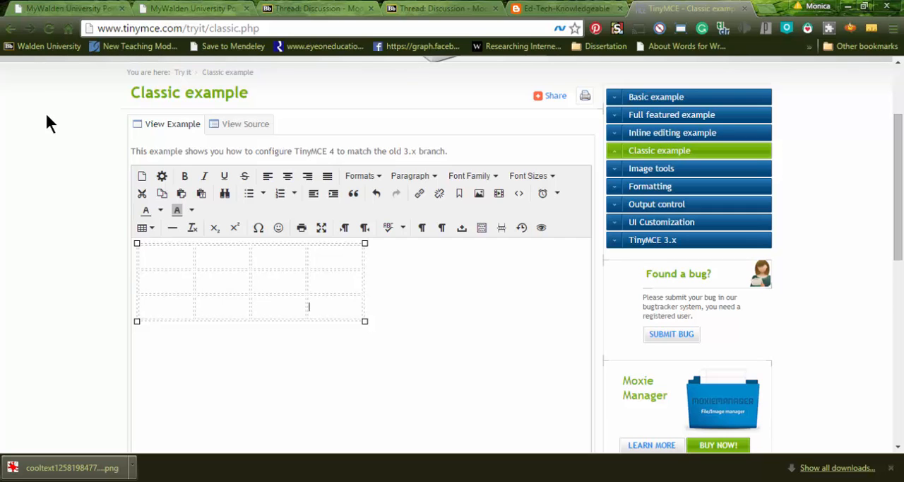
Switch to the Ed-Tech-Knowledgeable blog and scroll through the post's text columns, logos, videos and images
left_click(561, 8)
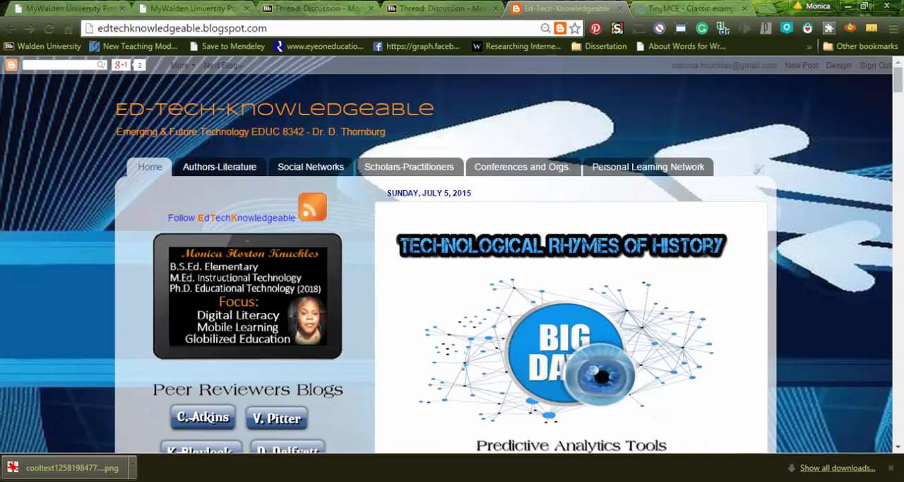
scroll("down", 3)
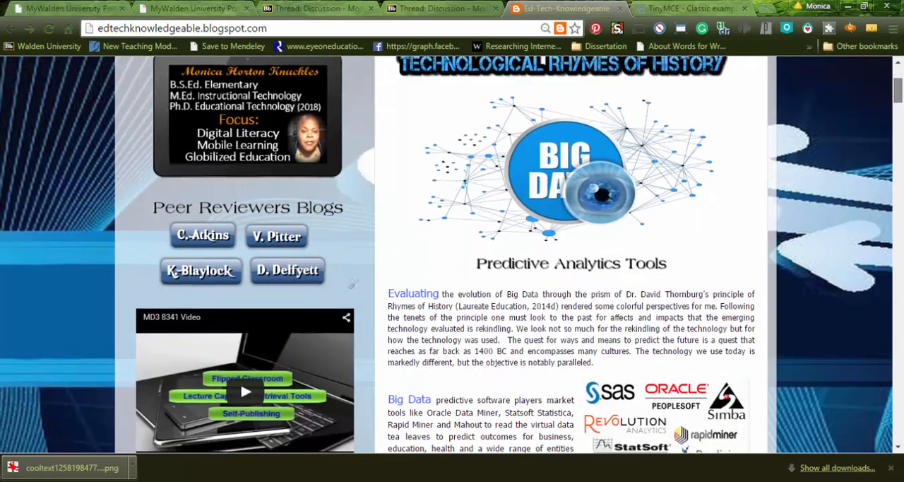
scroll("down", 3)
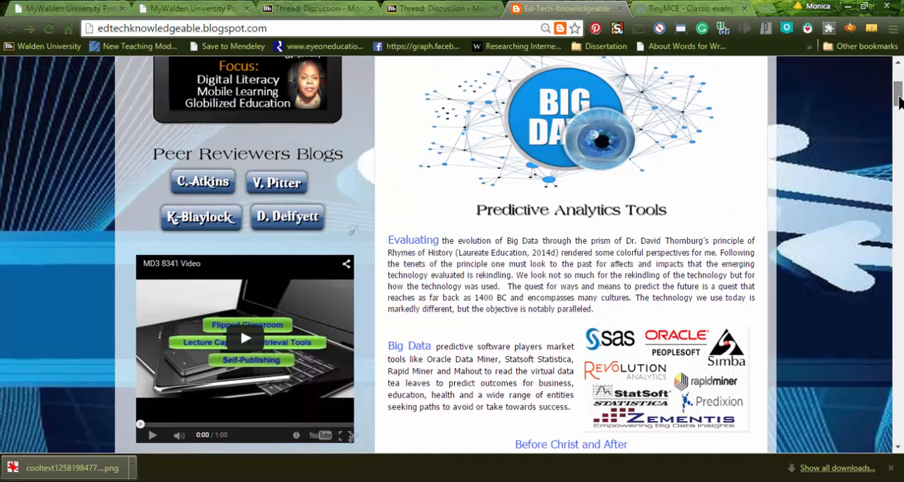
scroll("down", 3)
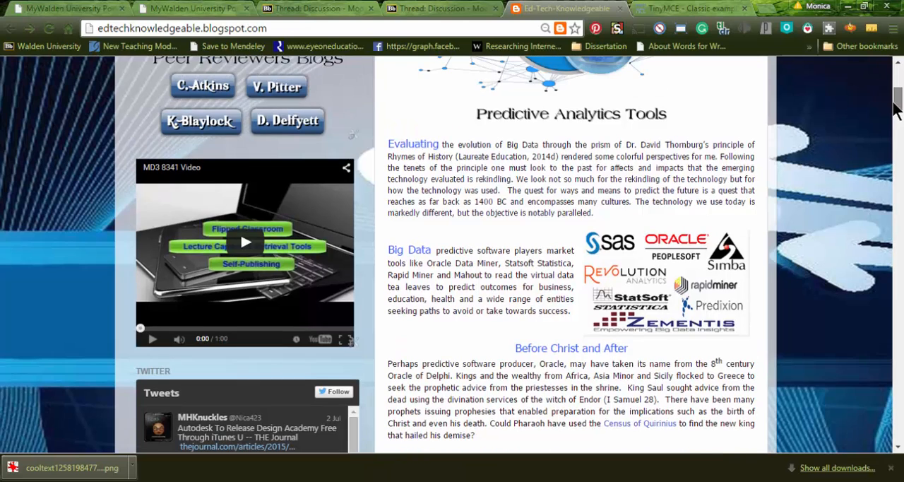
scroll("down", 3)
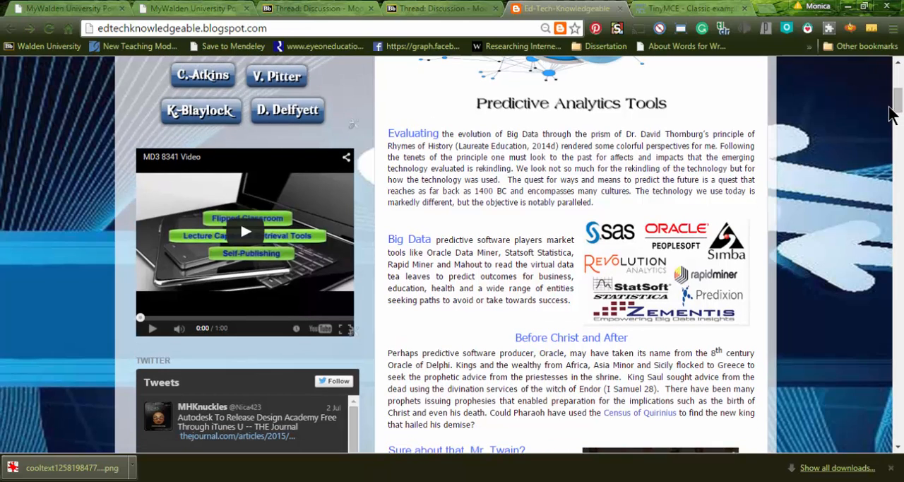
mouse_move(703, 117)
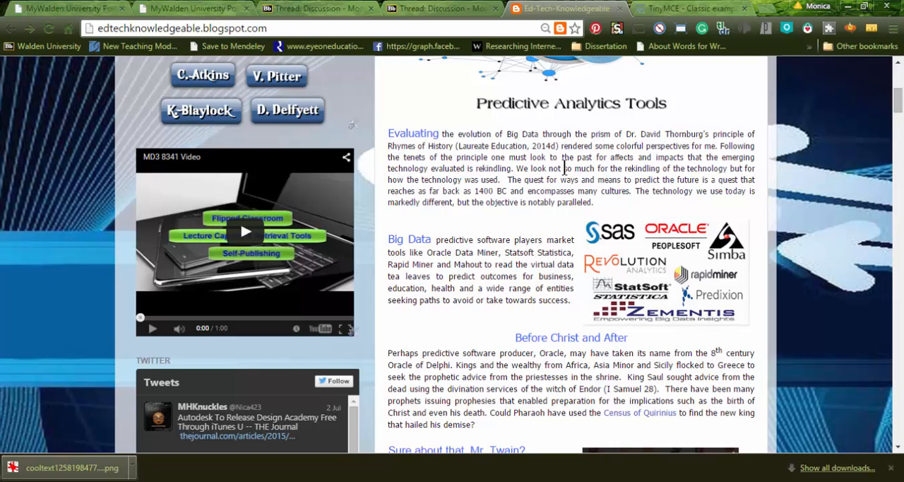
mouse_move(569, 268)
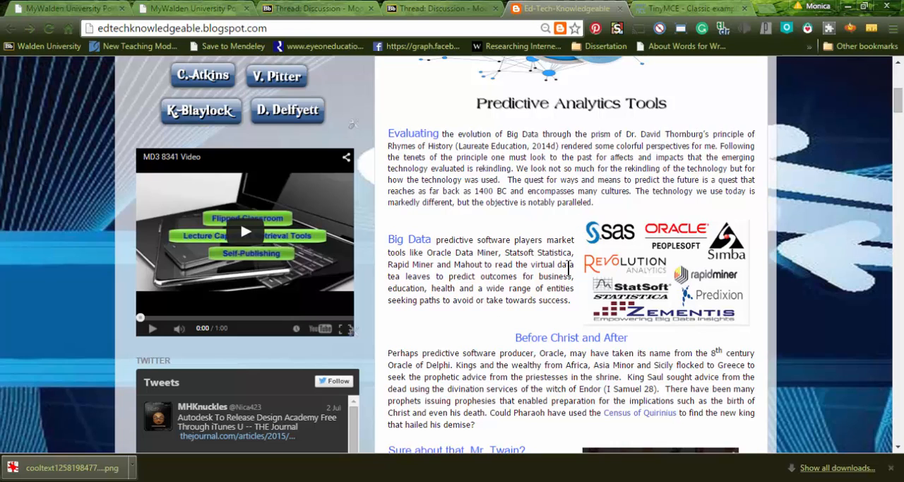
mouse_move(565, 189)
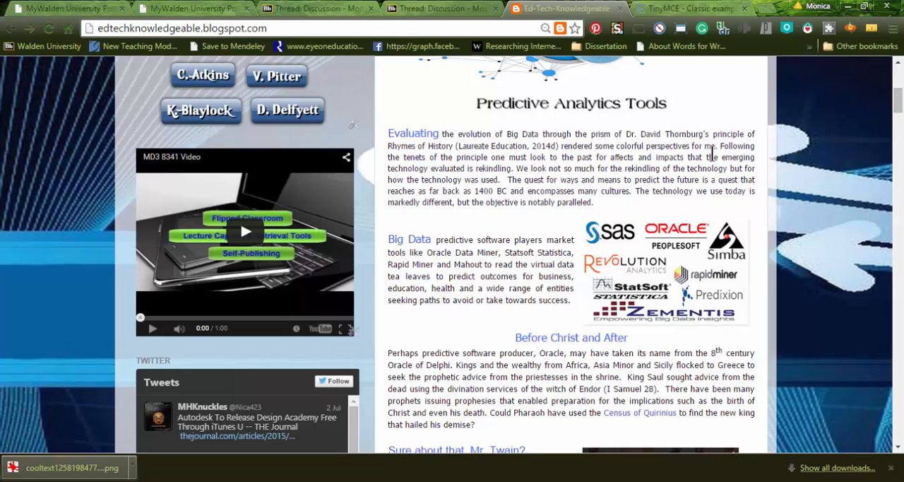
mouse_move(730, 164)
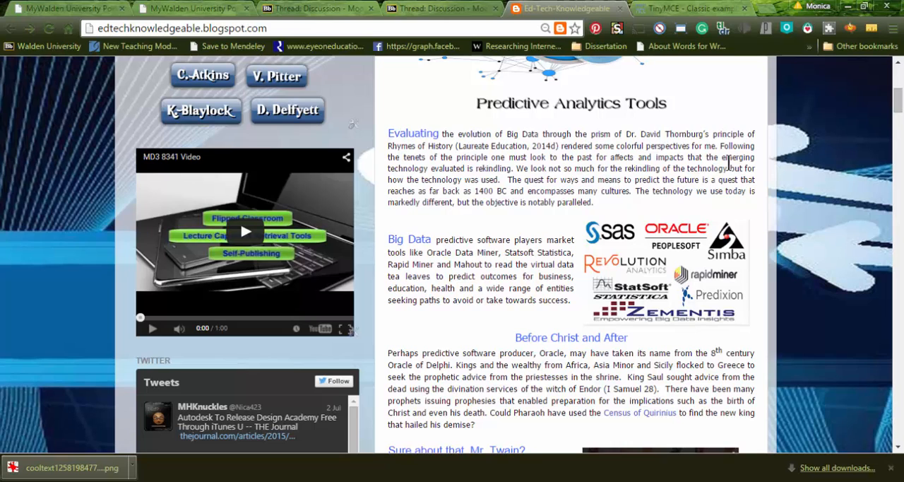
mouse_move(701, 195)
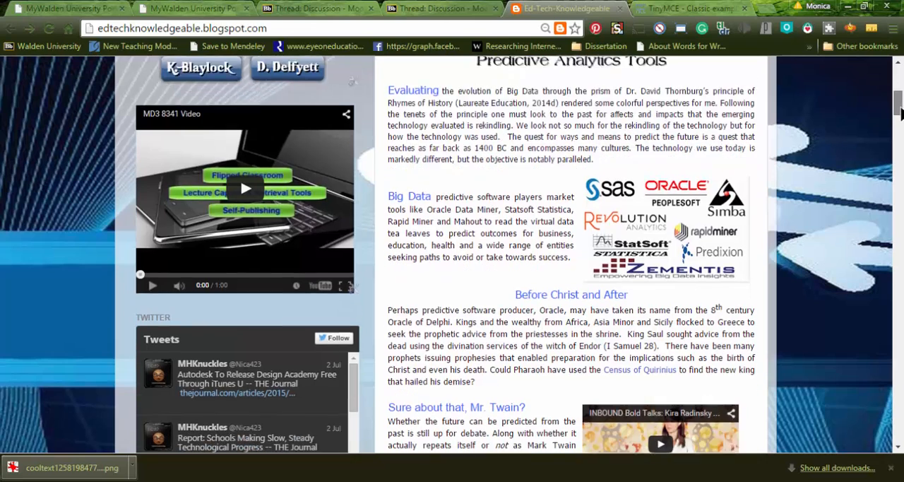
scroll("down", 3)
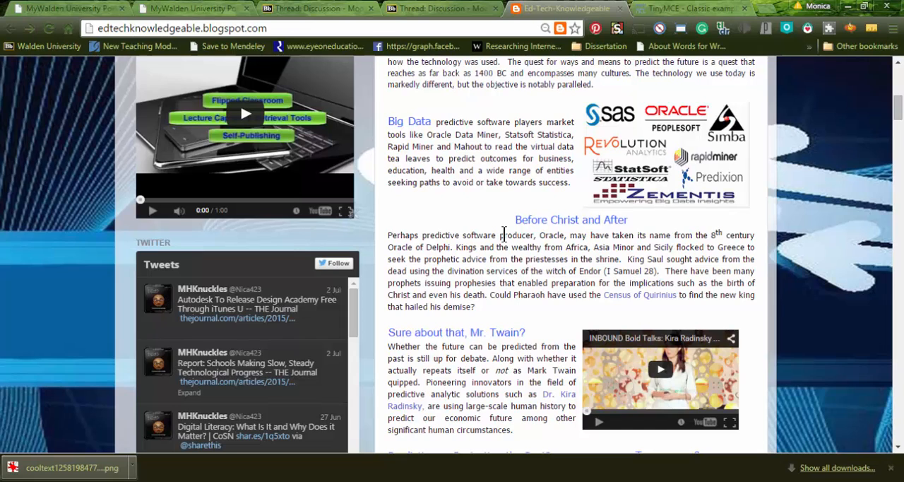
mouse_move(676, 247)
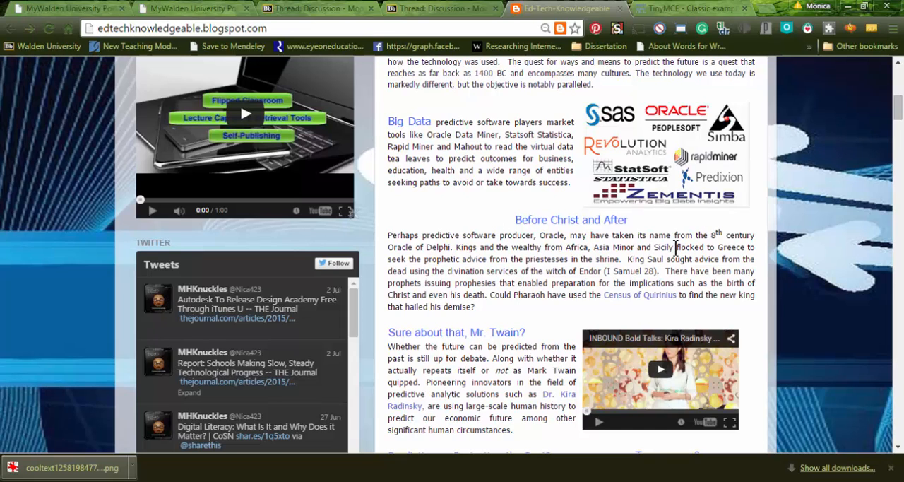
mouse_move(714, 258)
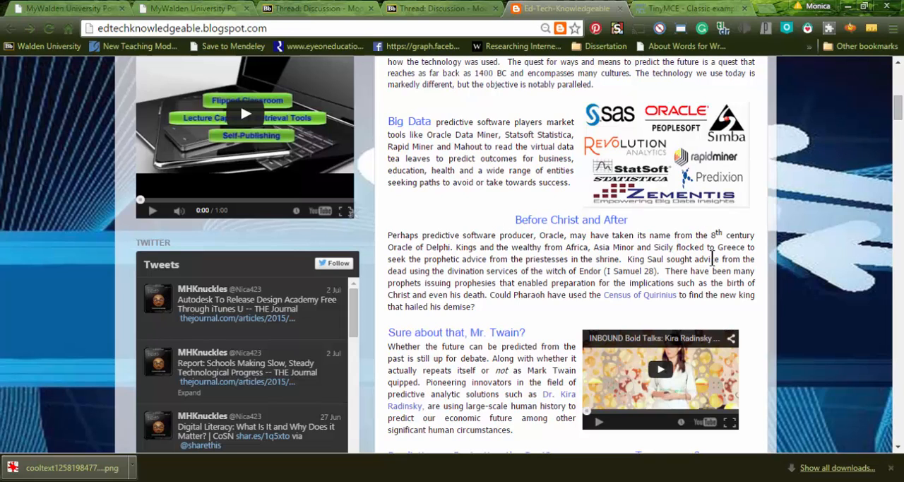
scroll("down", 3)
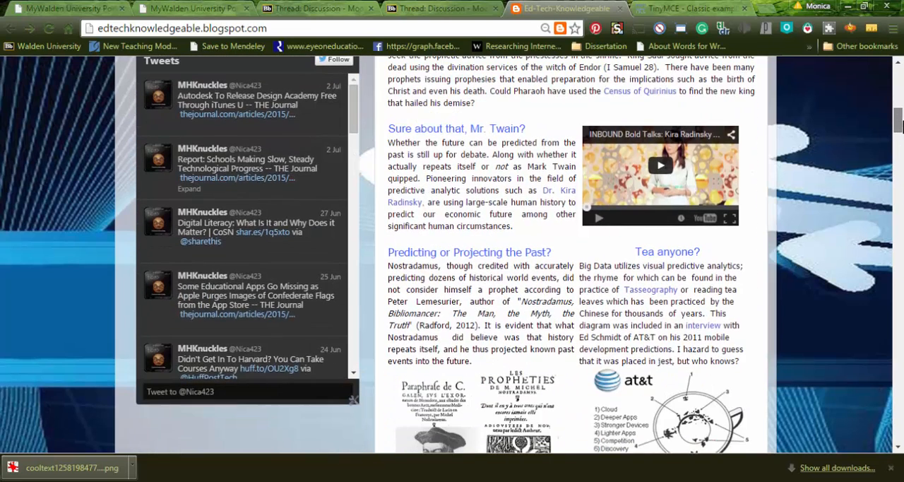
scroll("down", 3)
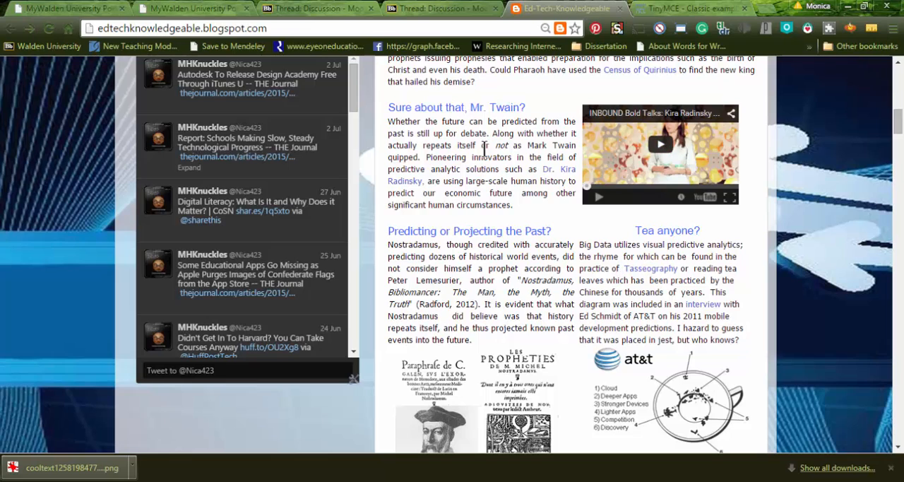
mouse_move(724, 421)
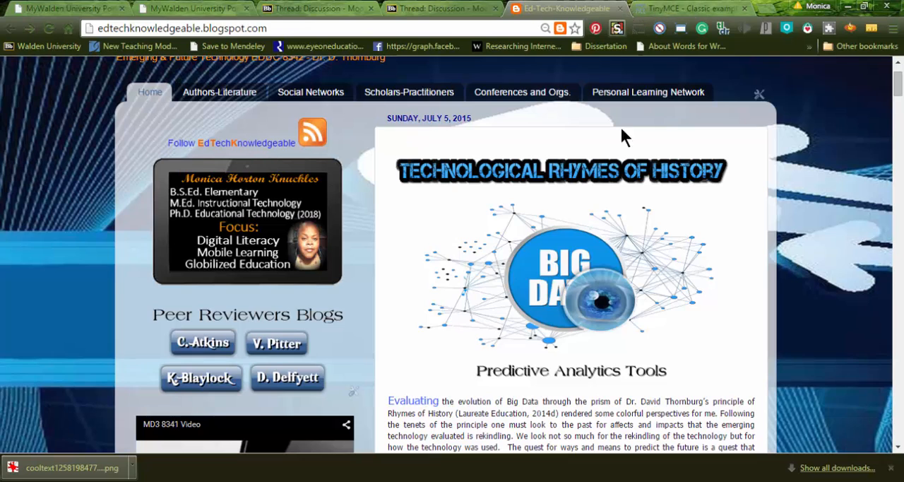
mouse_move(840, 14)
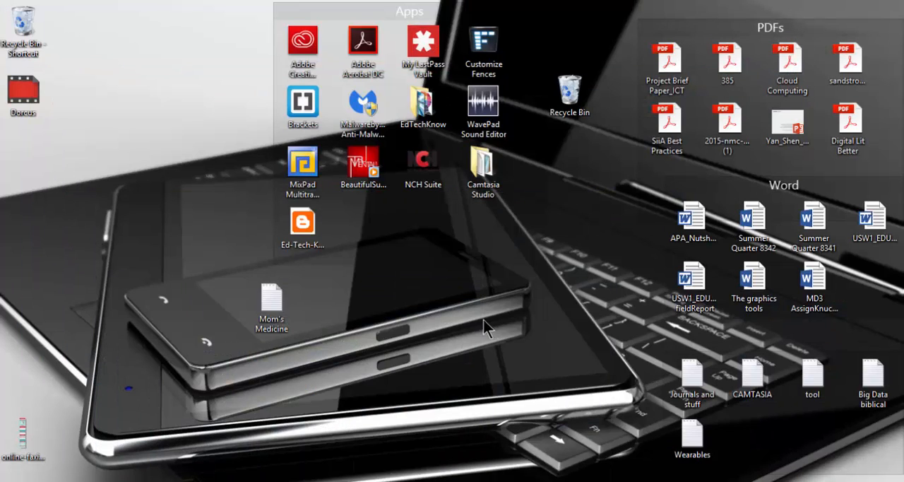
mouse_move(426, 311)
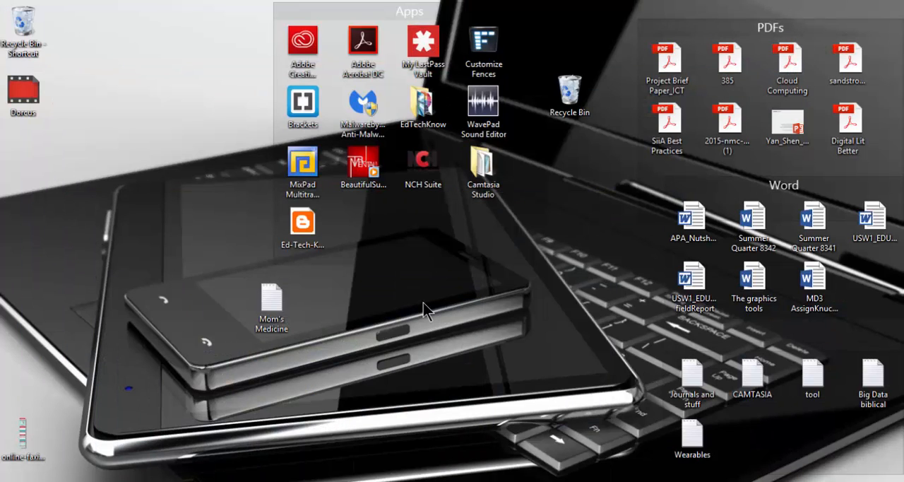